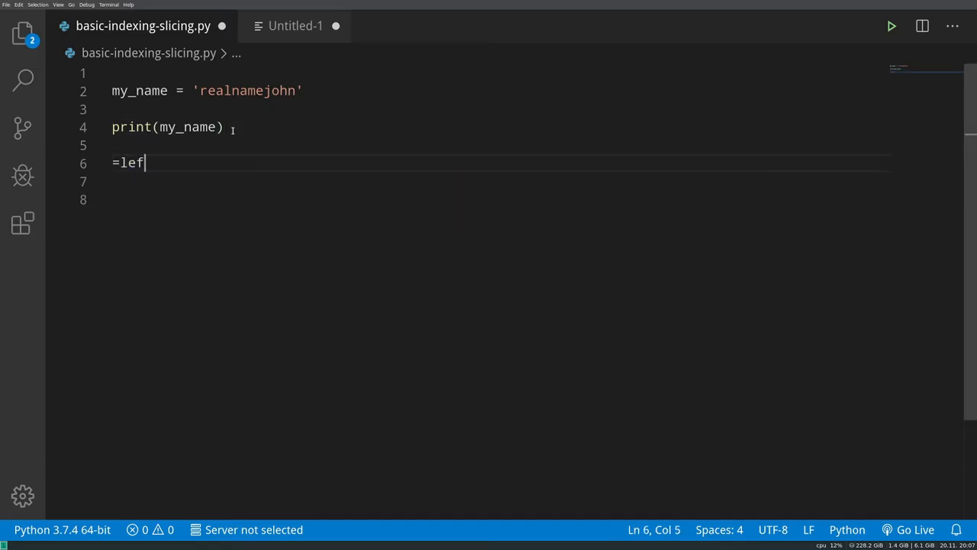
- Remove the stray line 6, save, and run print(my_name) to print realnamejohn
type("t()")
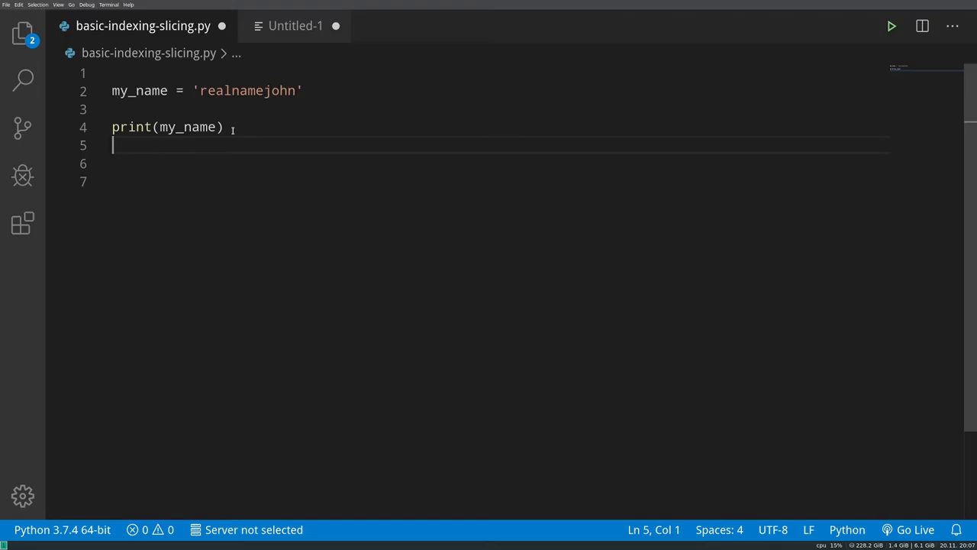
left_click(225, 126)
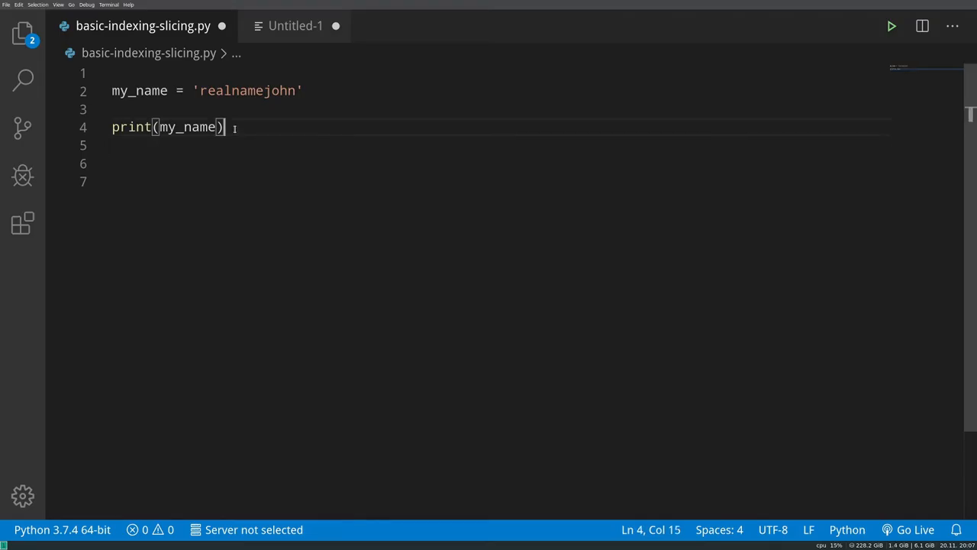
double_click(140, 90)
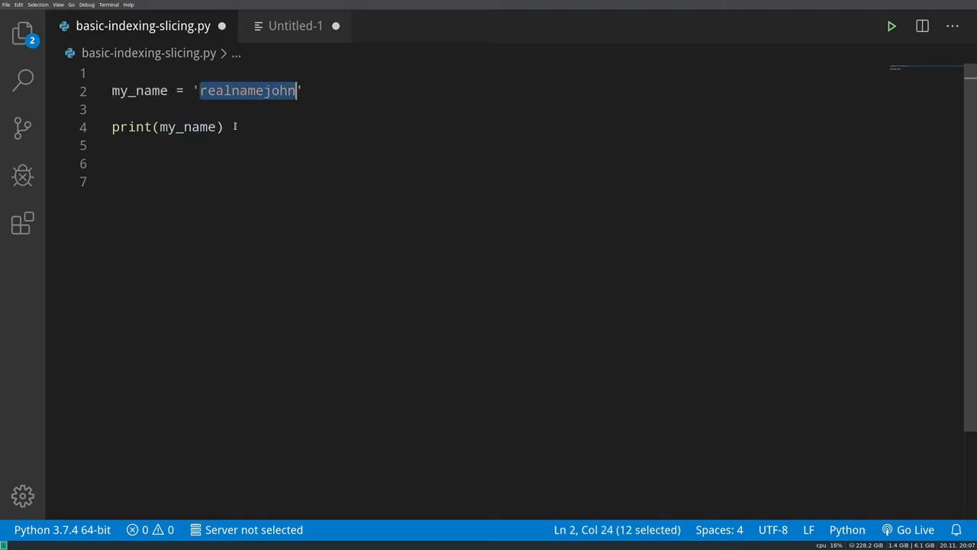
left_click(891, 26)
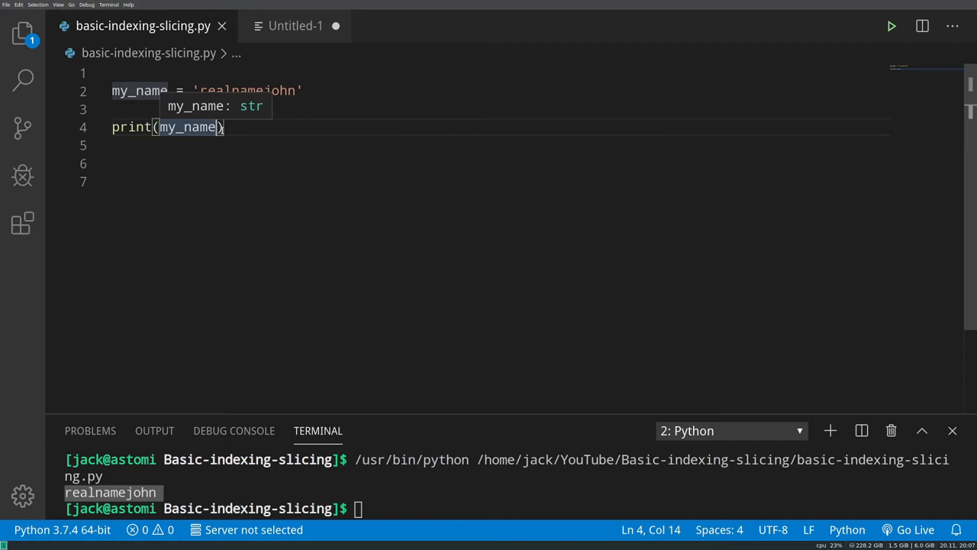
- Print my_name[1] and my_name[0], showing e and r
type("[]")
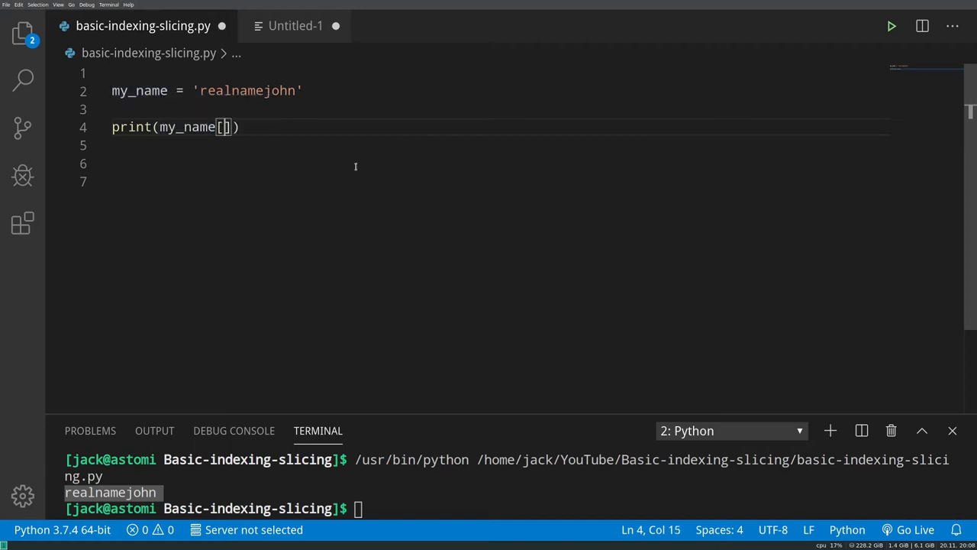
type("1")
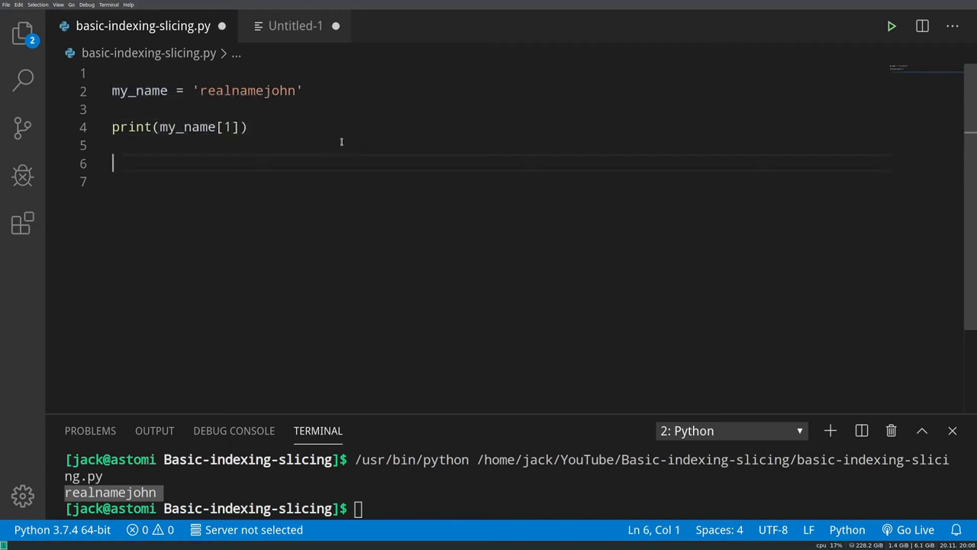
left_click(248, 127)
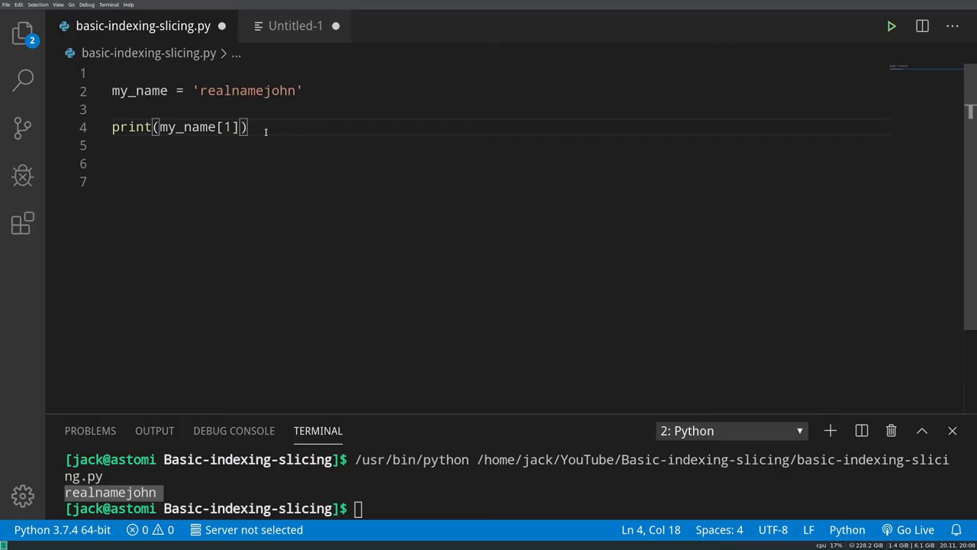
mouse_move(892, 26)
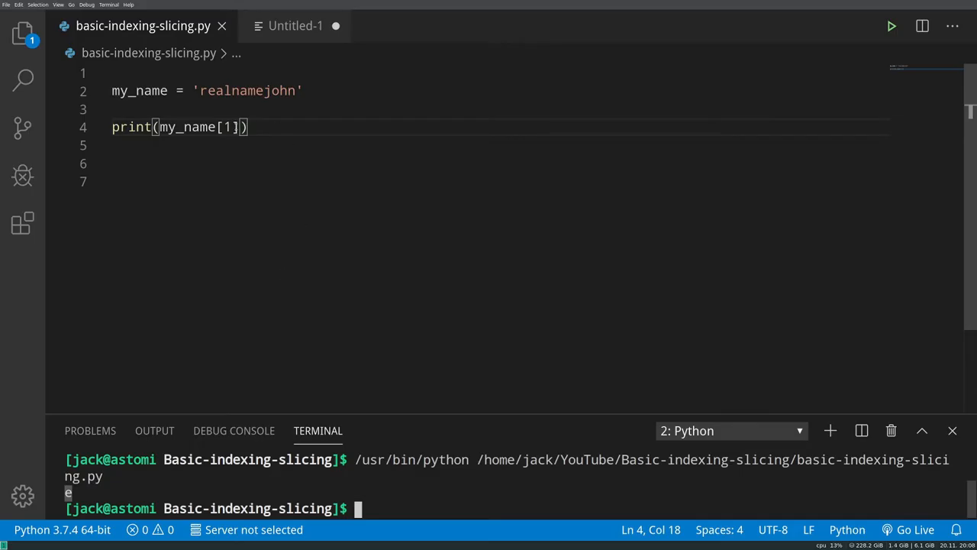
type("0")
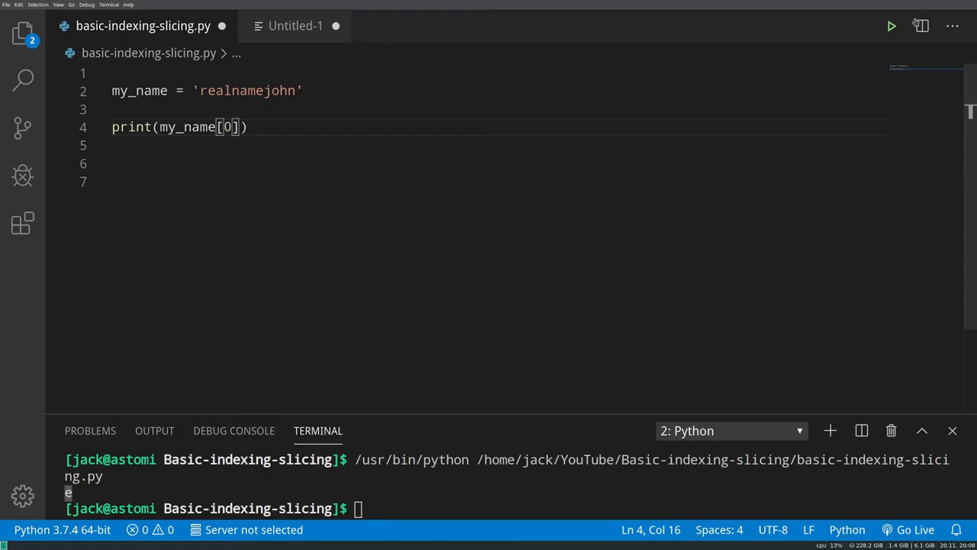
key("ctrl+s")
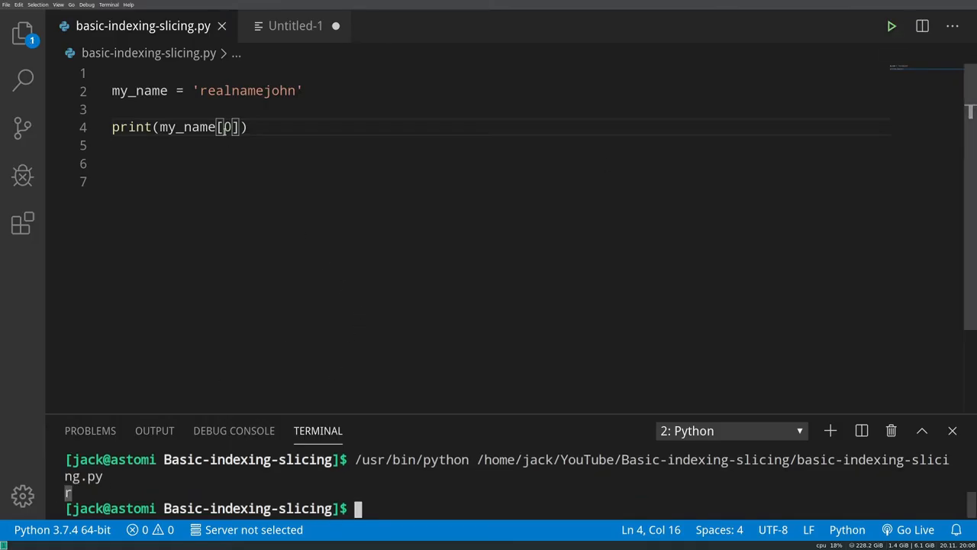
- Index my_name with 4, -1 and -4, printing n and j, then clear the brackets
type("4")
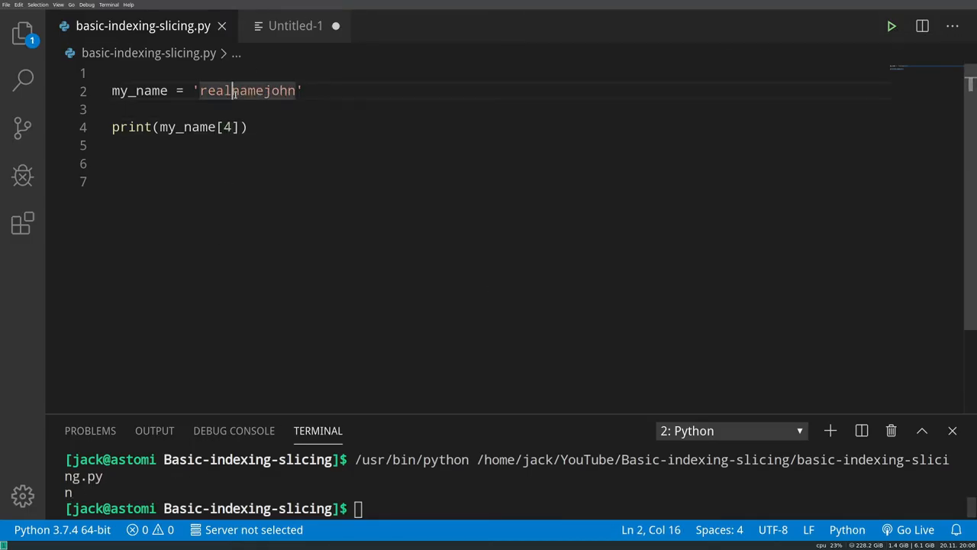
left_click(226, 126)
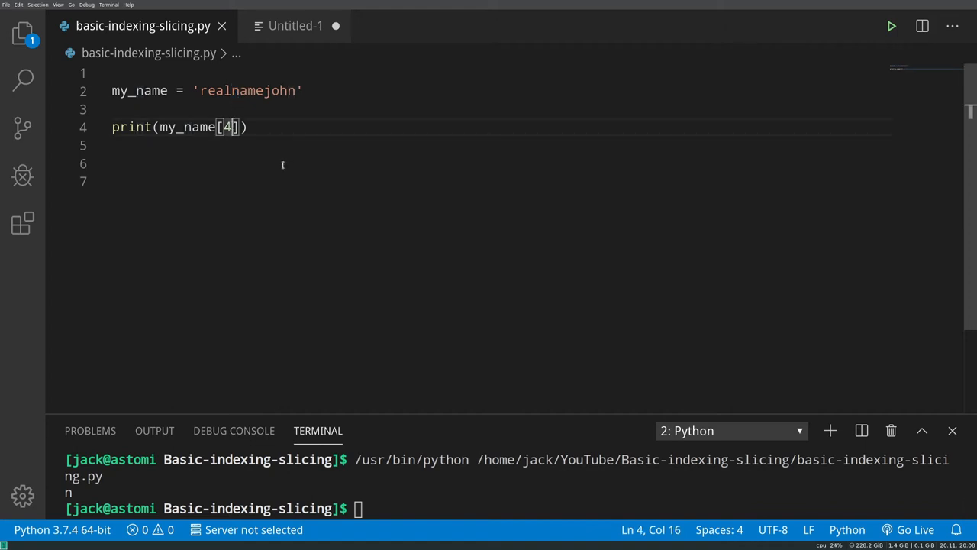
type("-1")
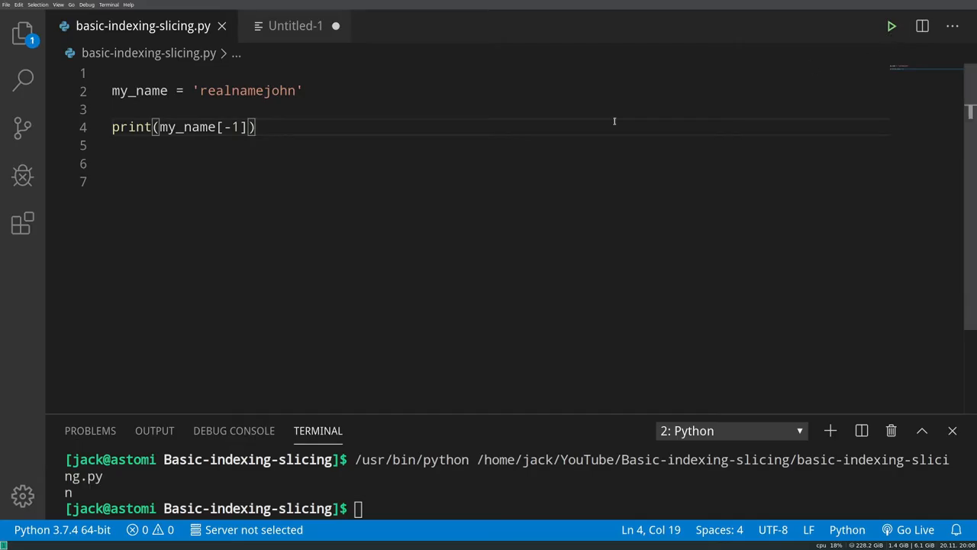
mouse_move(603, 121)
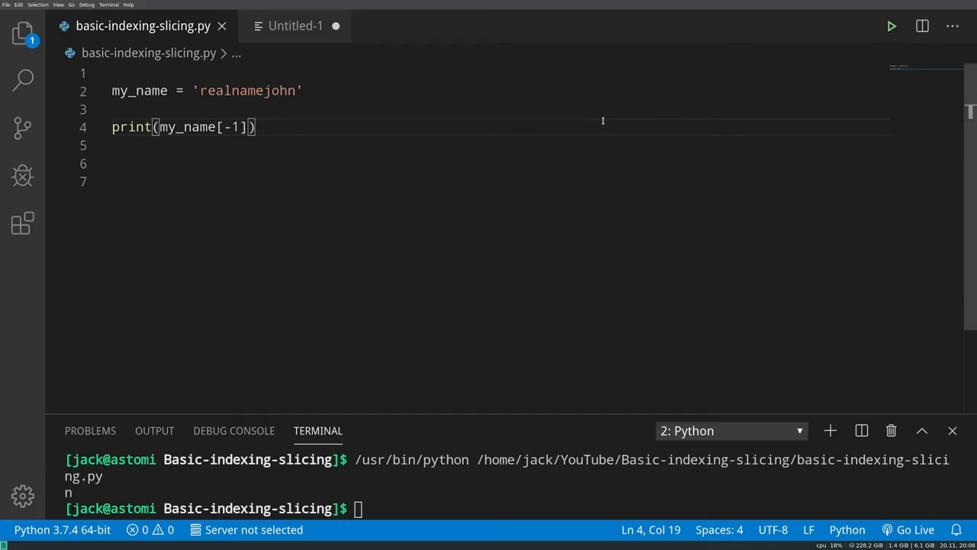
mouse_move(322, 123)
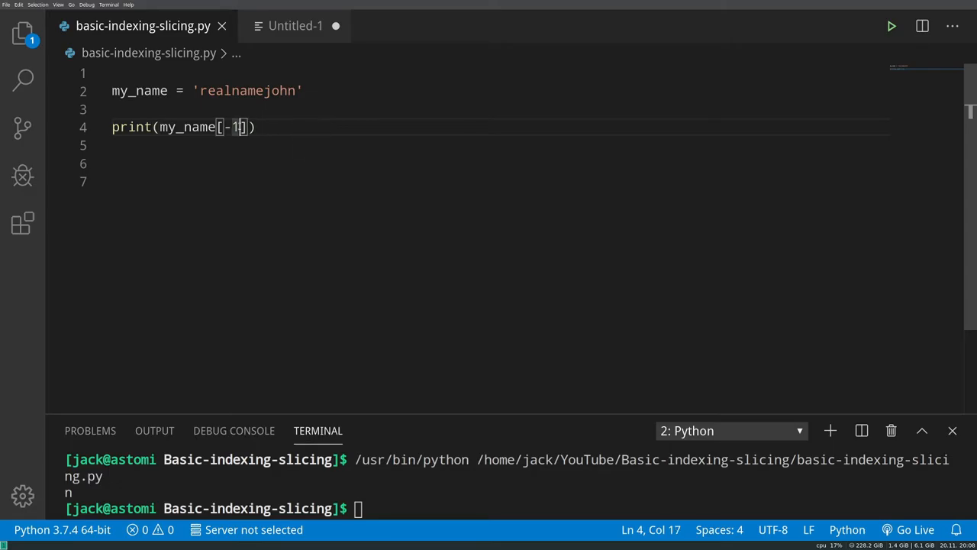
type("4")
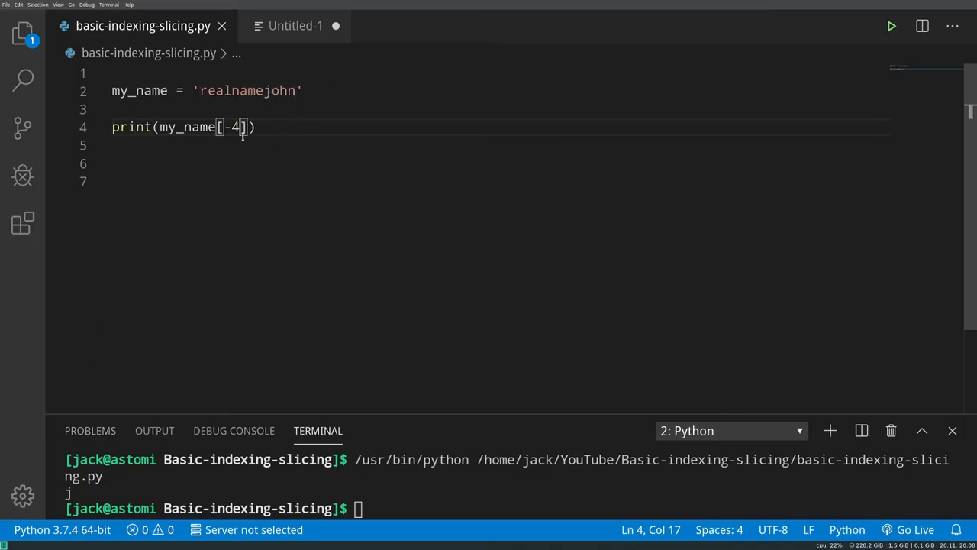
key("Backspace")
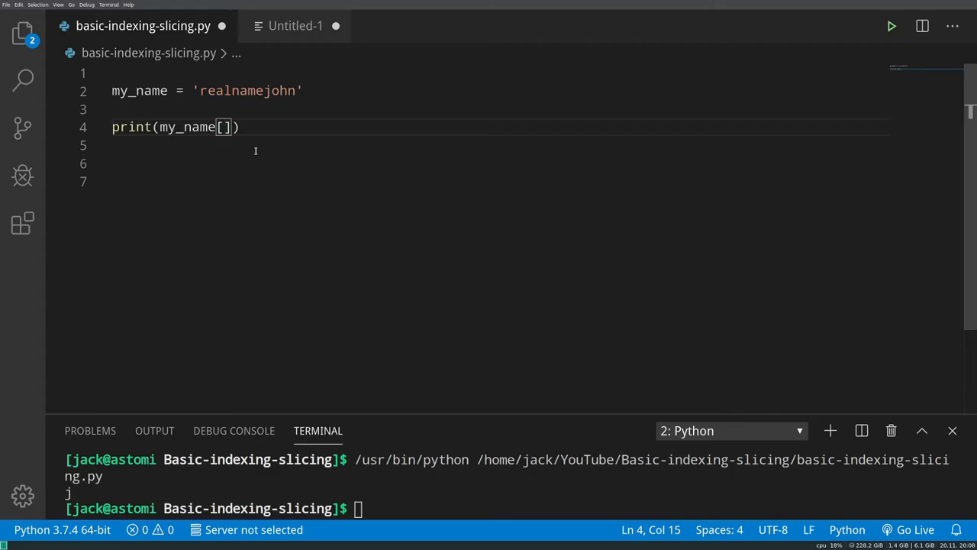
- Turn the index into a [:] slice, briefly trying a start index of 0
type(":")
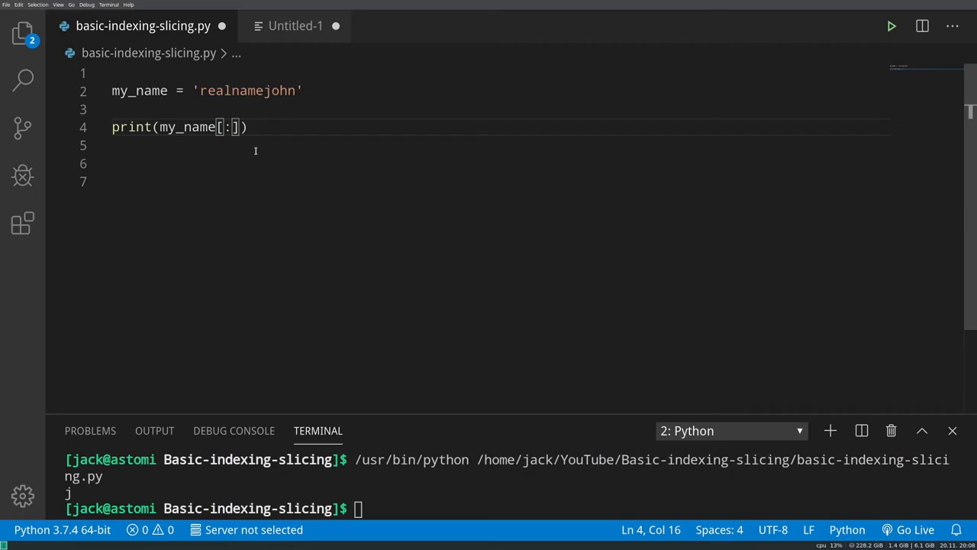
key("Left")
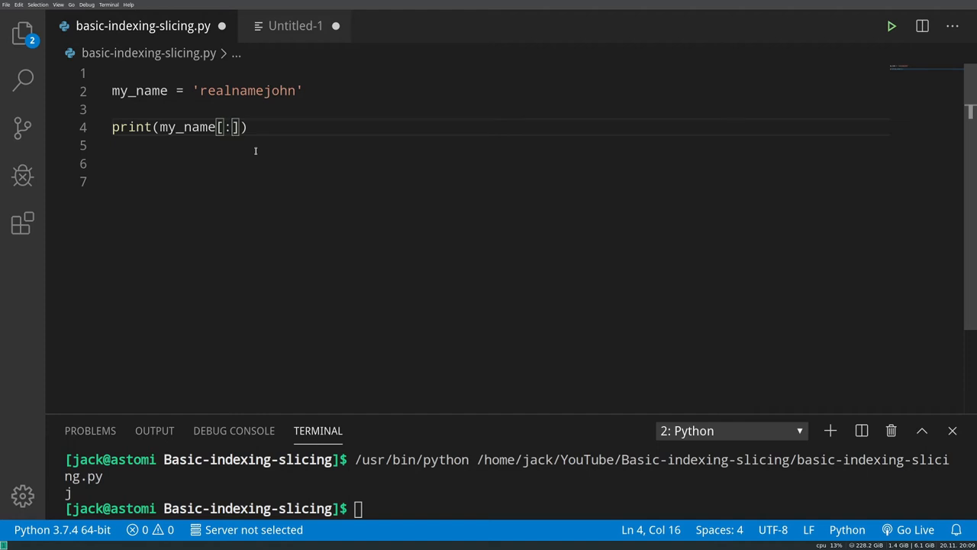
key("Left")
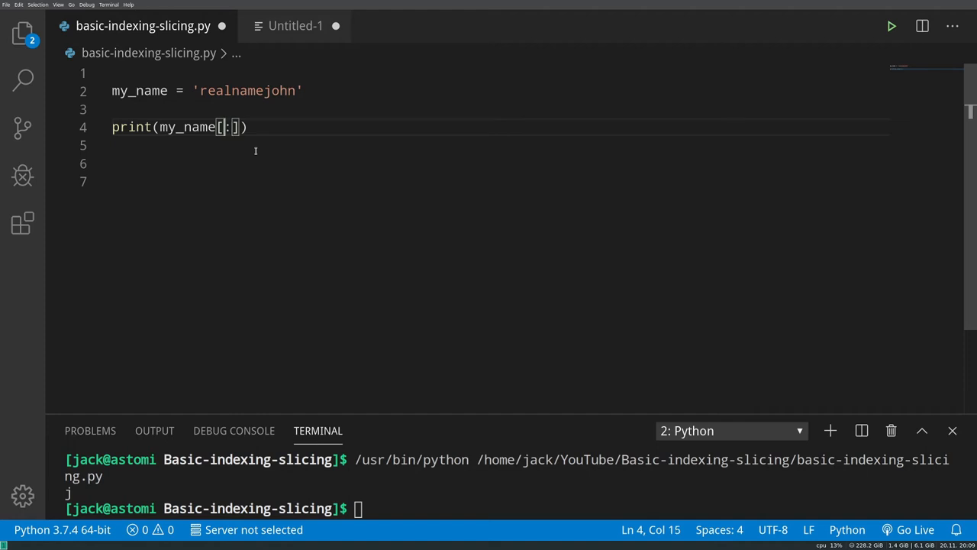
type("0")
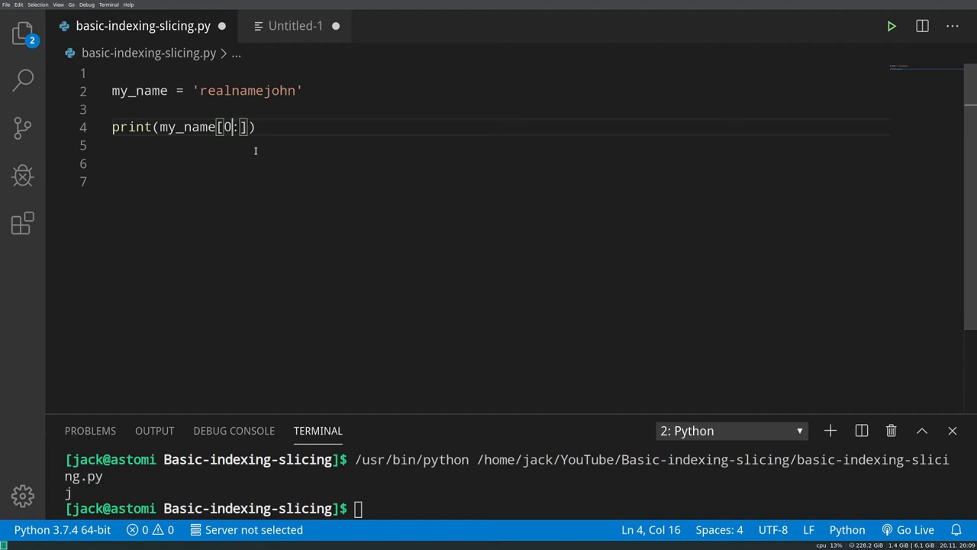
key("Backspace")
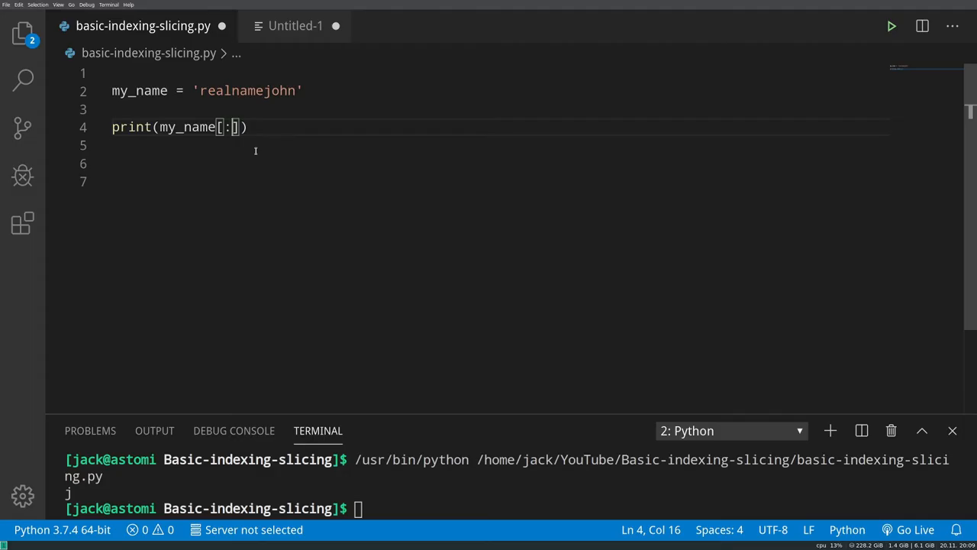
- Run slices [:4] and [:3], printing real and rea, then change to [:-4]
type("4")
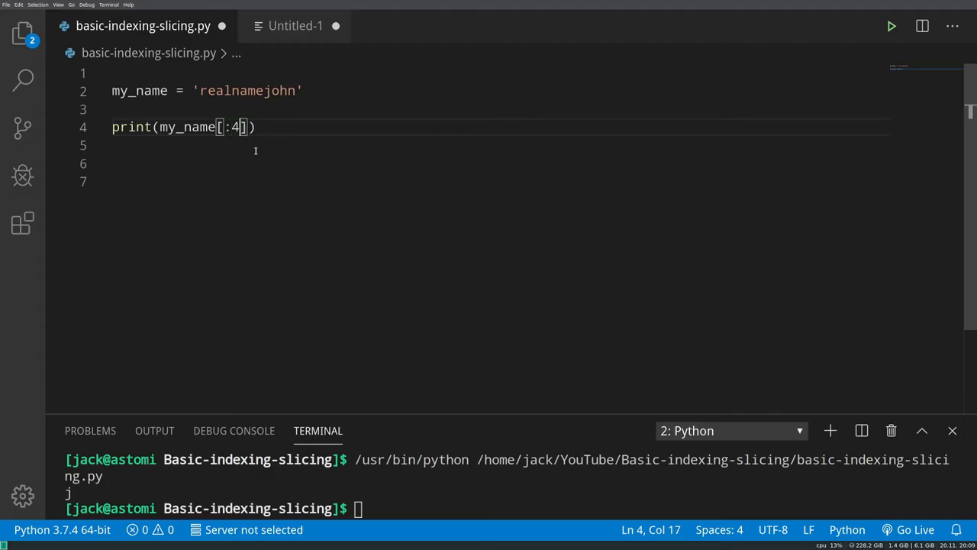
left_click(891, 26)
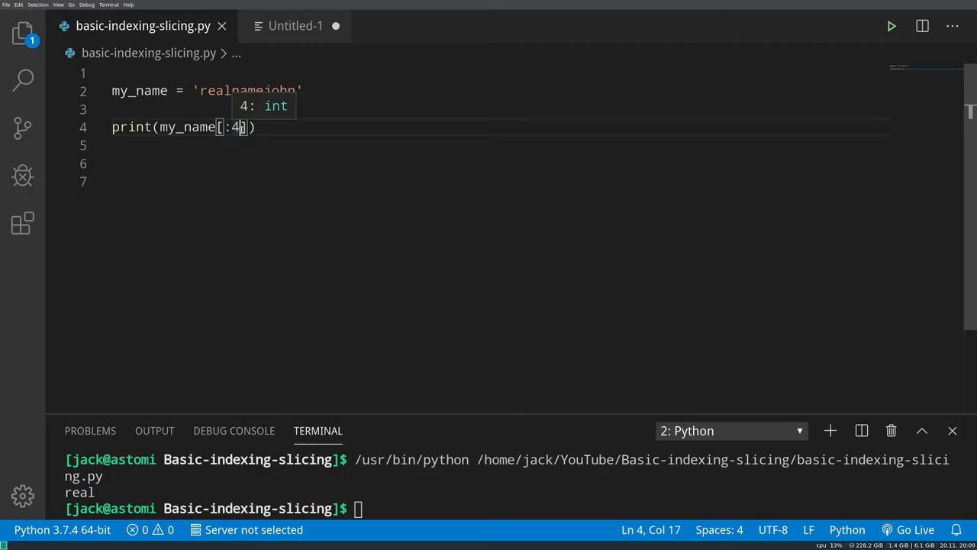
type("3")
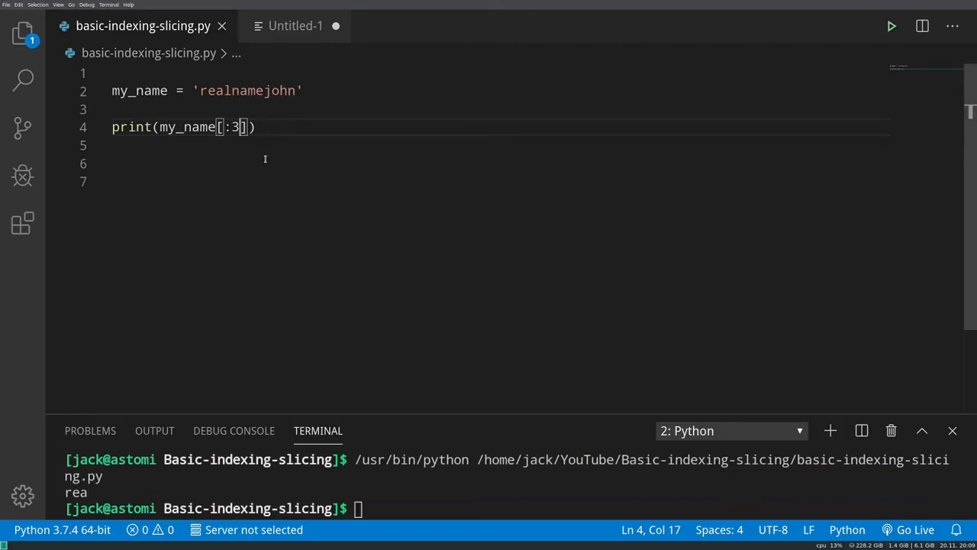
type("-4")
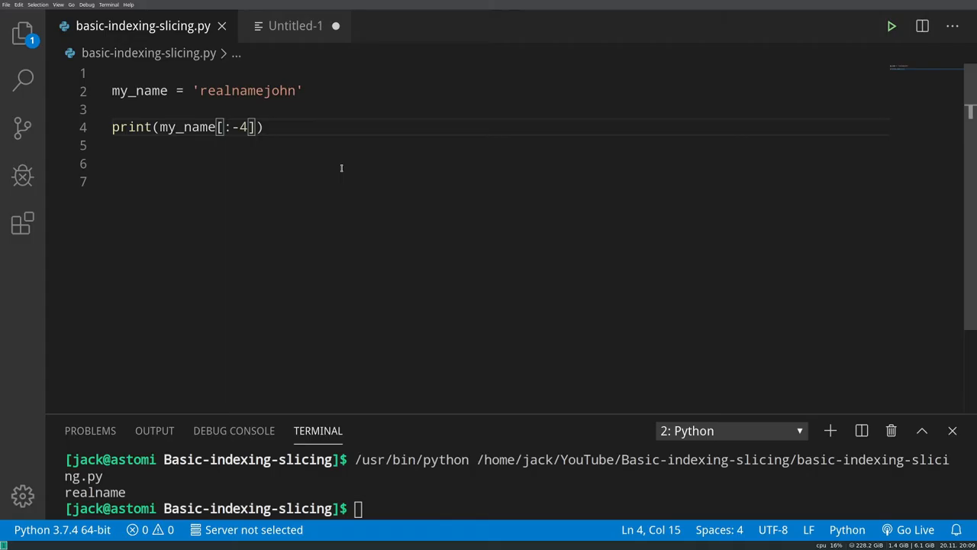
- Change the slice to my_name[4:] to print namejohn, then adjust the slice bounds
key("BackSpace")
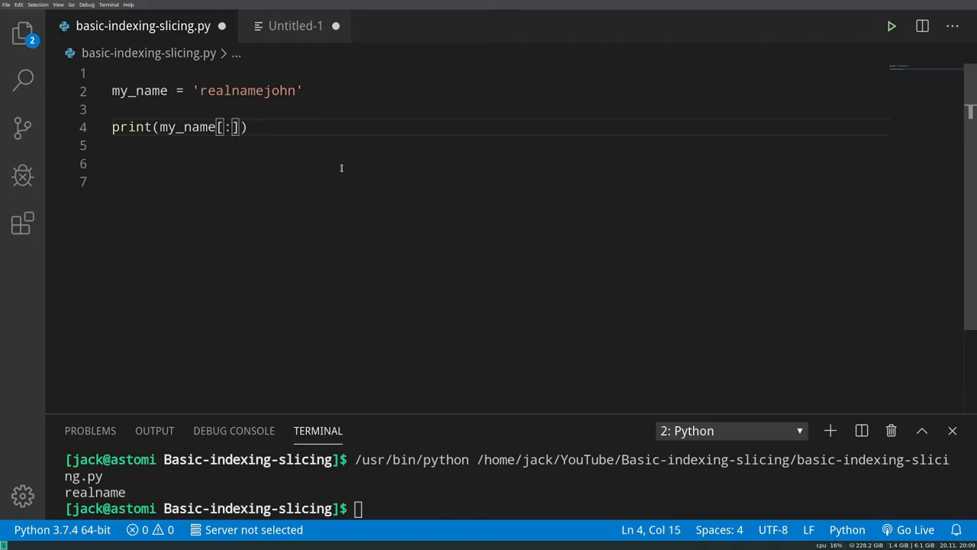
type("4")
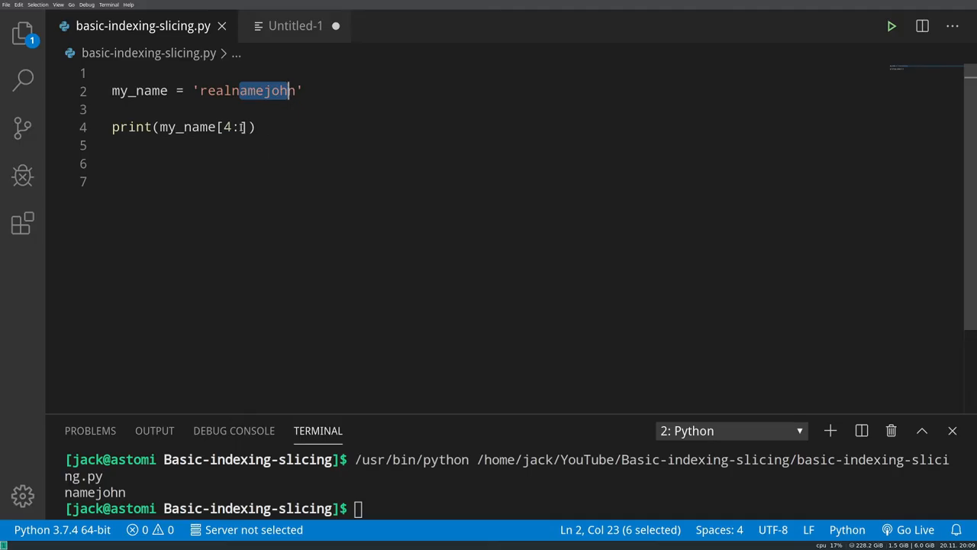
key("BackSpace")
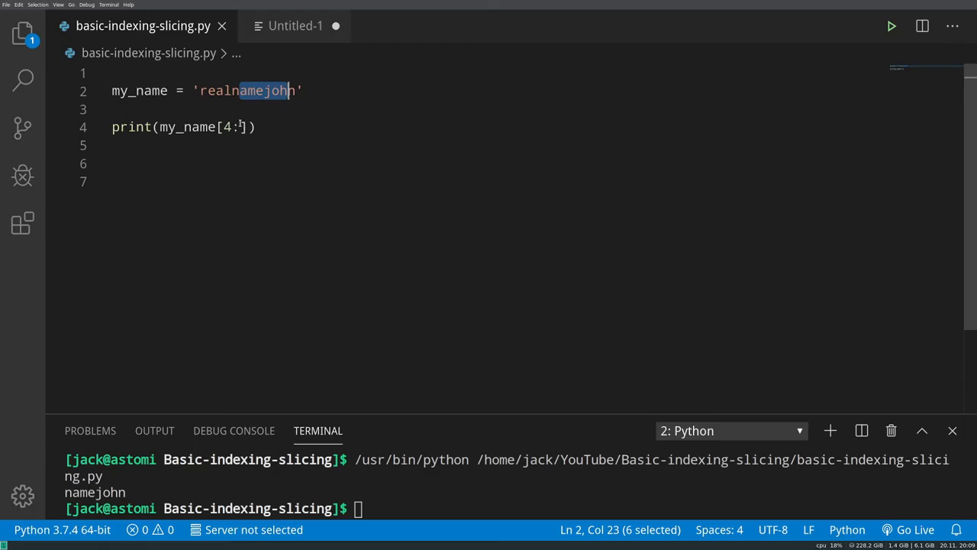
left_click(238, 127)
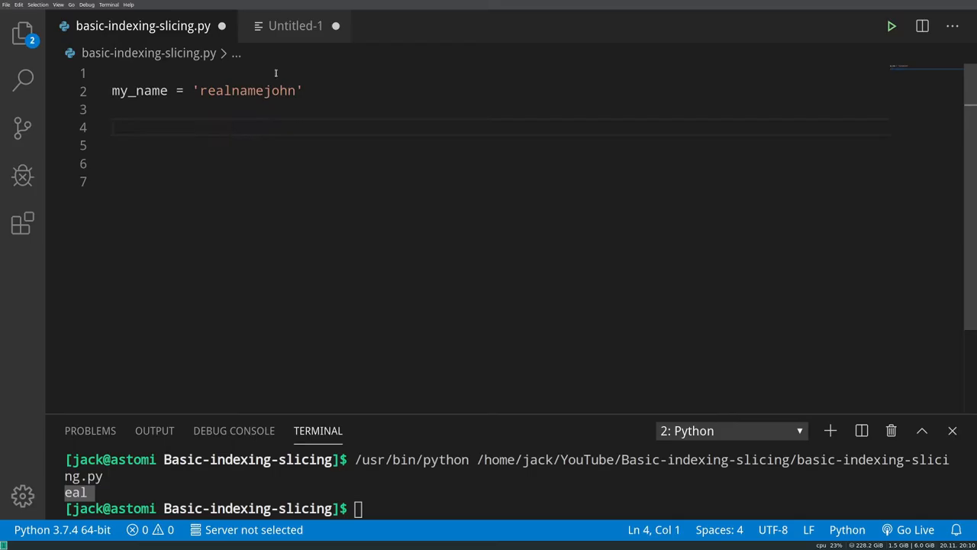
mouse_move(296, 61)
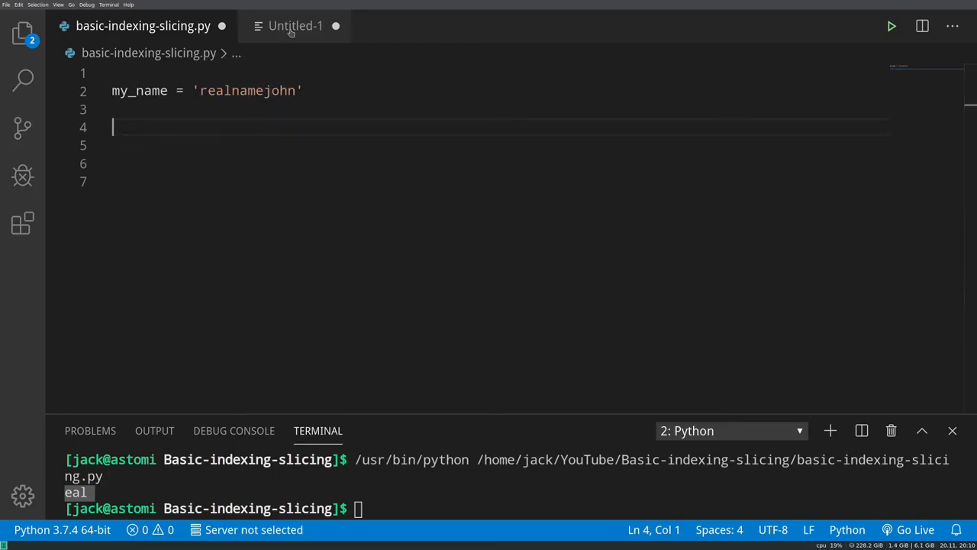
- Add print(name_list[0]) and run it to print john
left_click(296, 25)
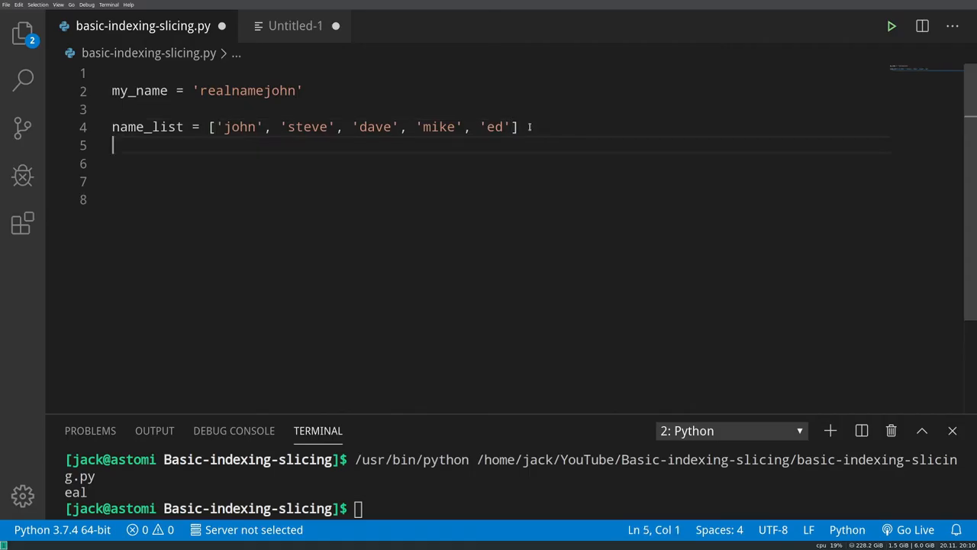
type("print")
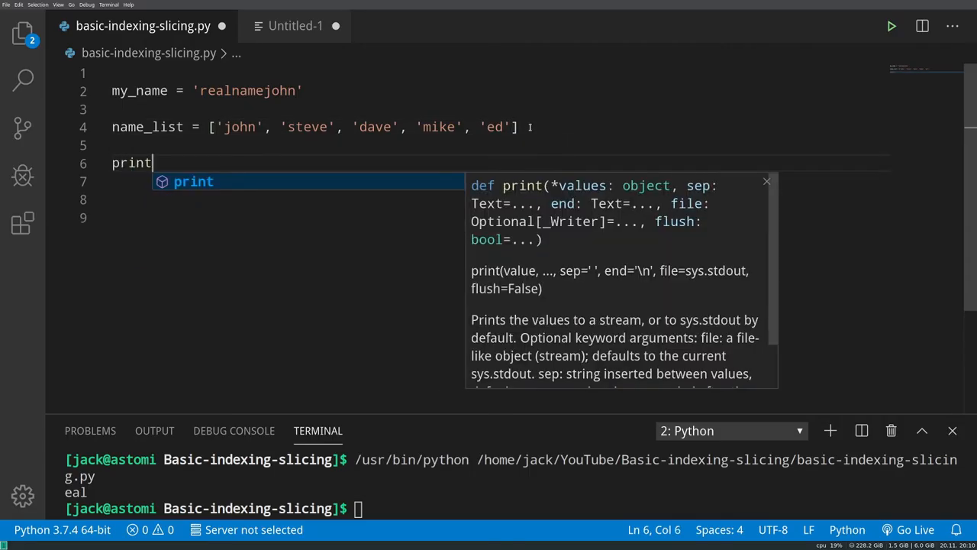
type("(name_list)")
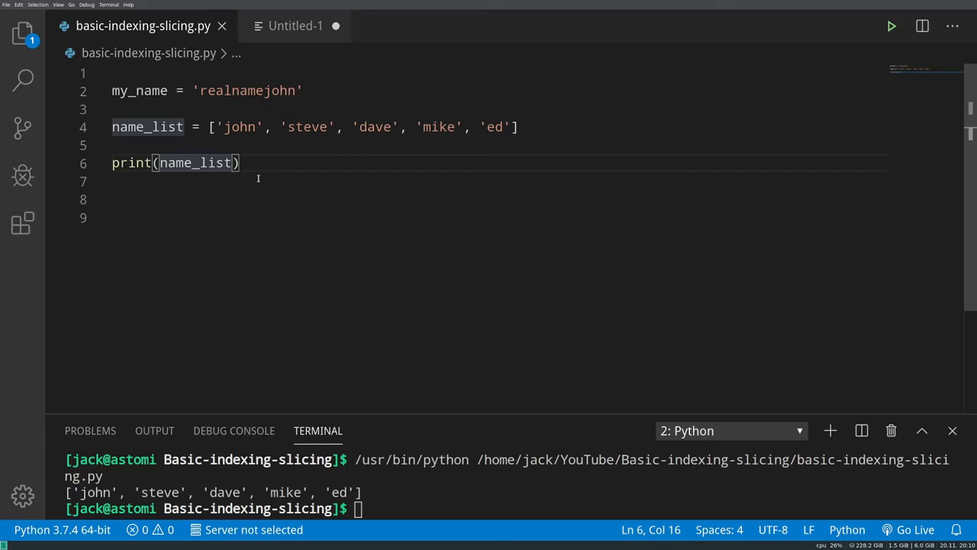
type("[]")
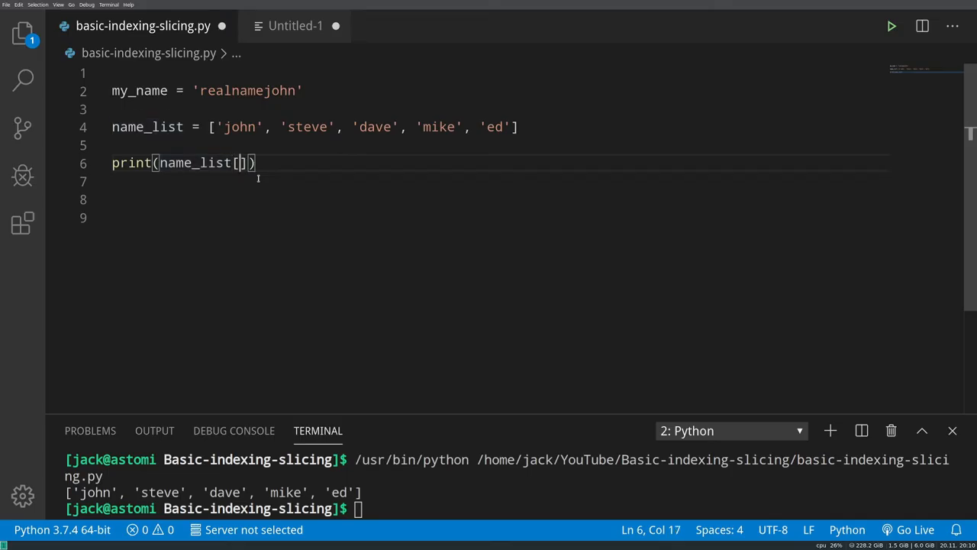
type("0")
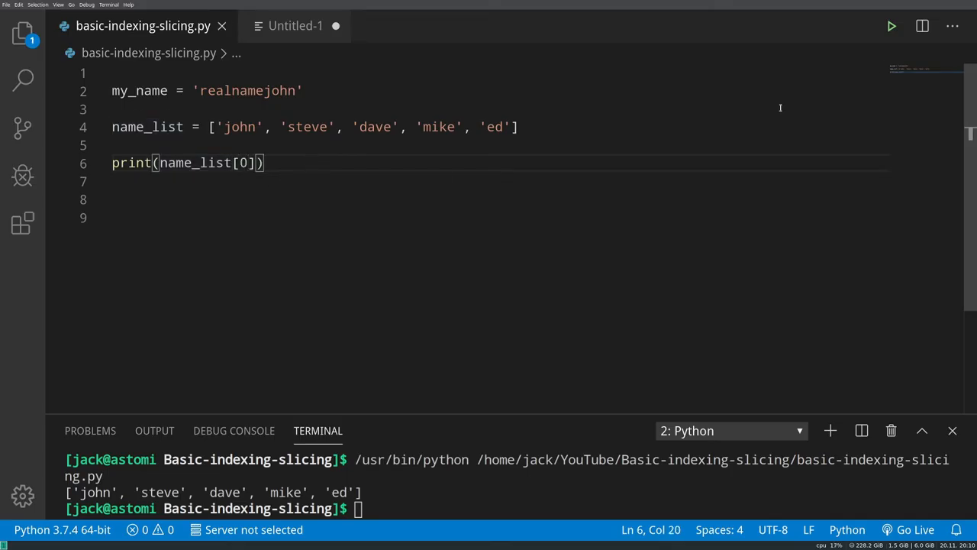
left_click(891, 26)
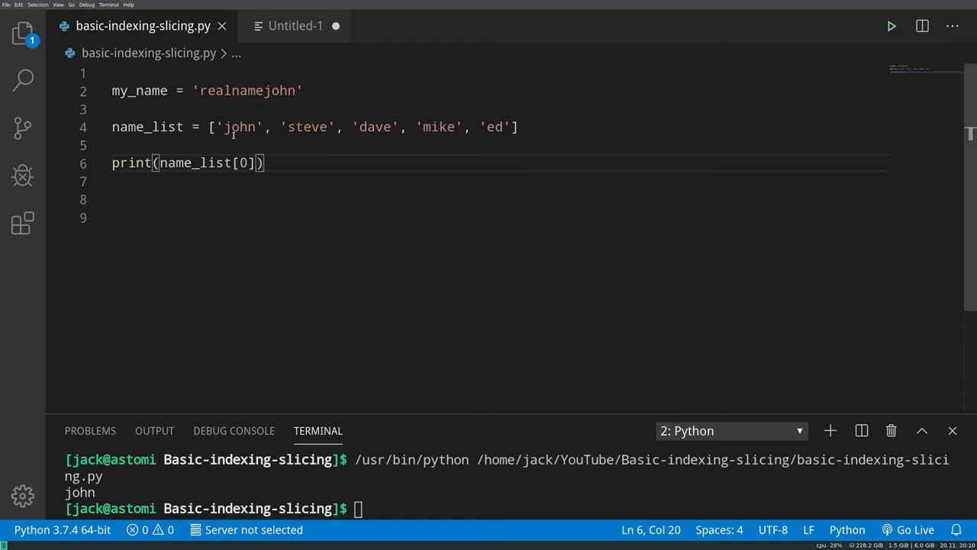
- Try indices 1 and -1, then slice name_list[1:3], pointing out steve and mike as bounds
type("1")
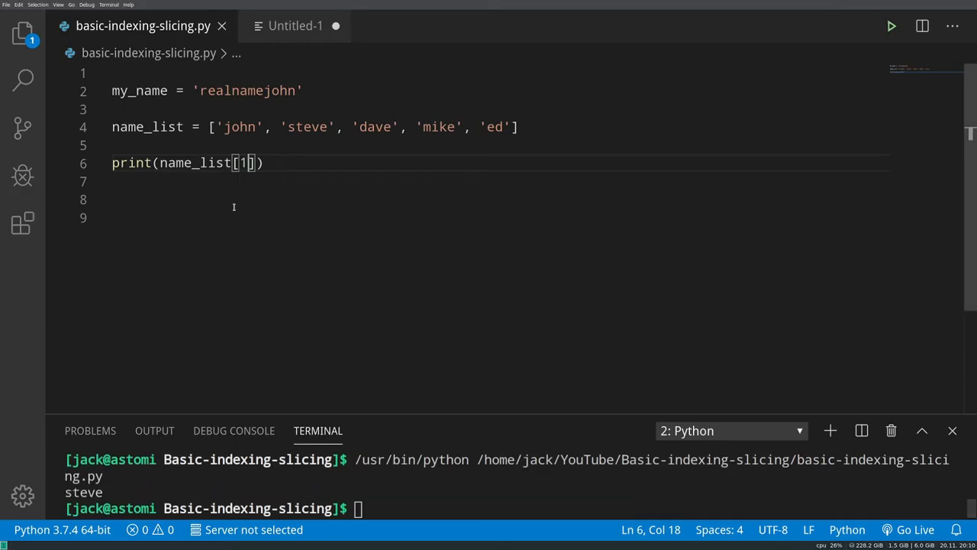
type("-")
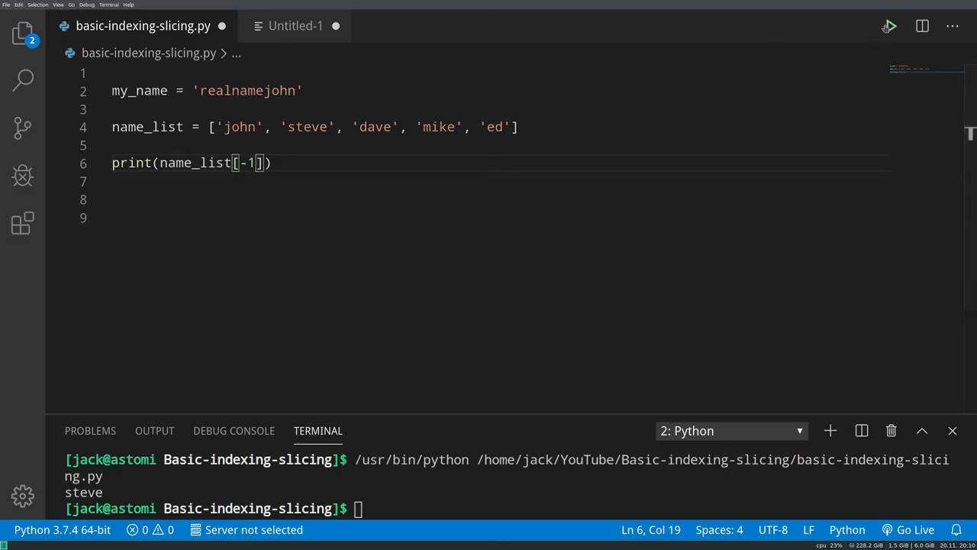
key("BackSpace")
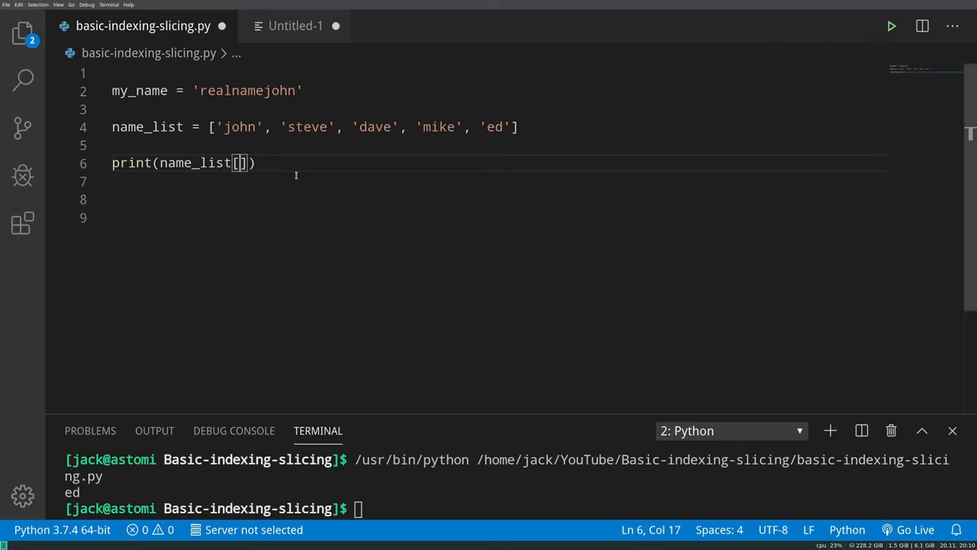
type("1")
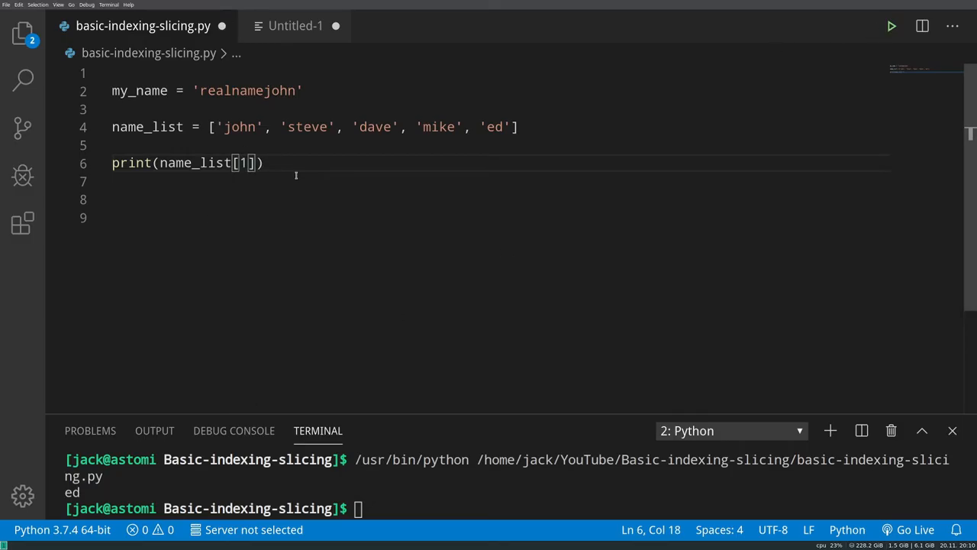
type(":3")
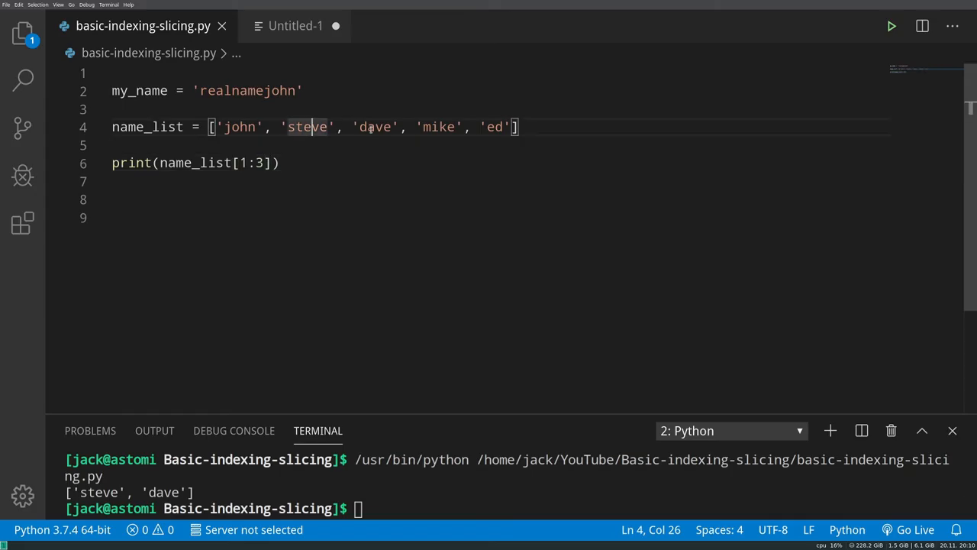
left_click(369, 127)
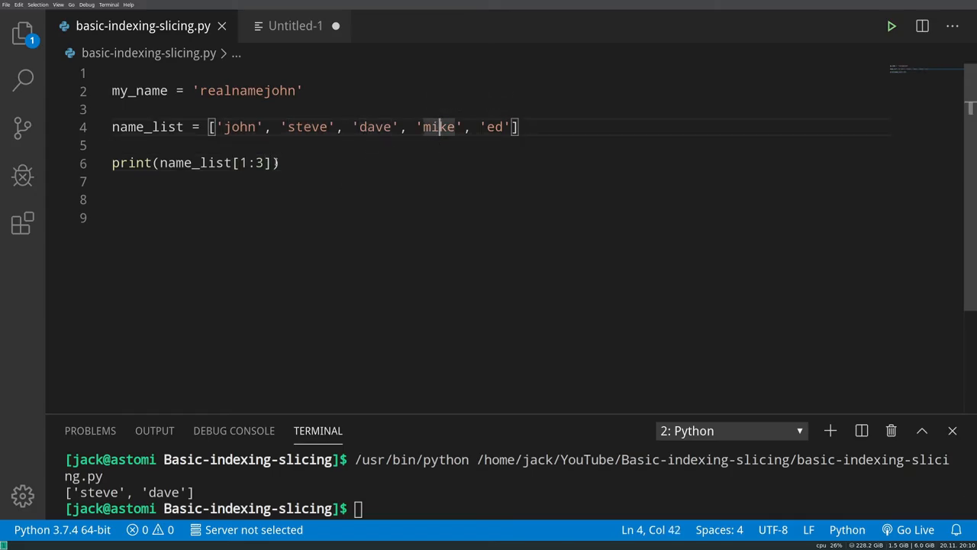
left_click(280, 162)
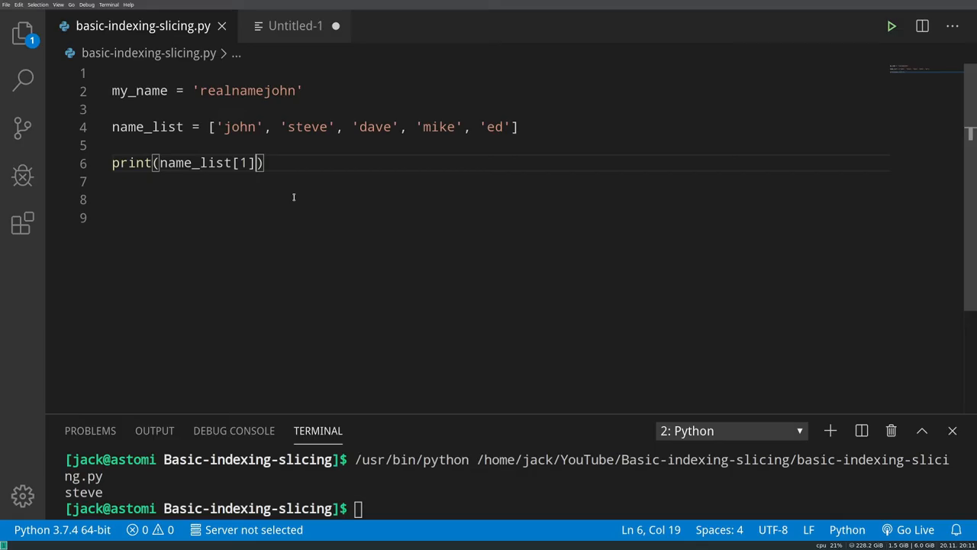
- Chain a second index onto name_list[1], printing s with [0] and e with [-1]
type("[1]")
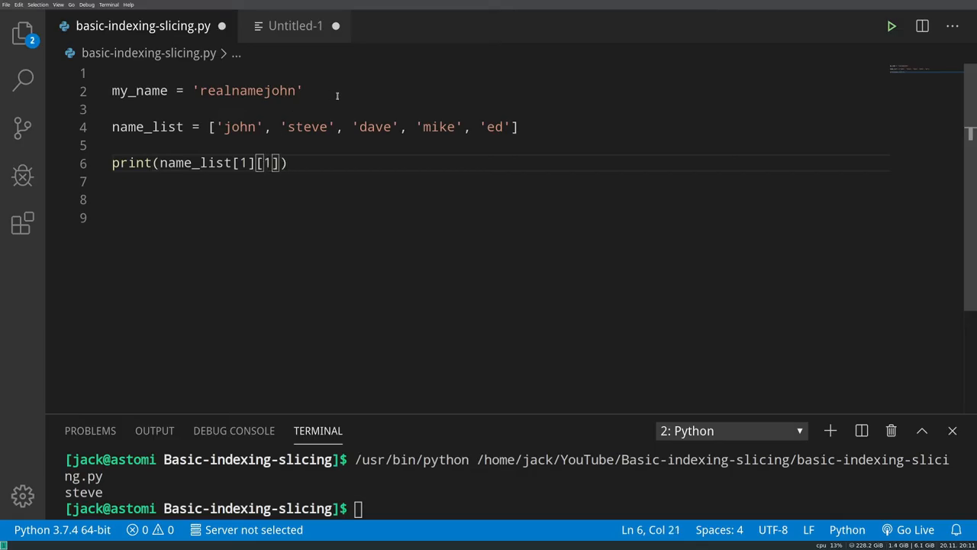
type("0")
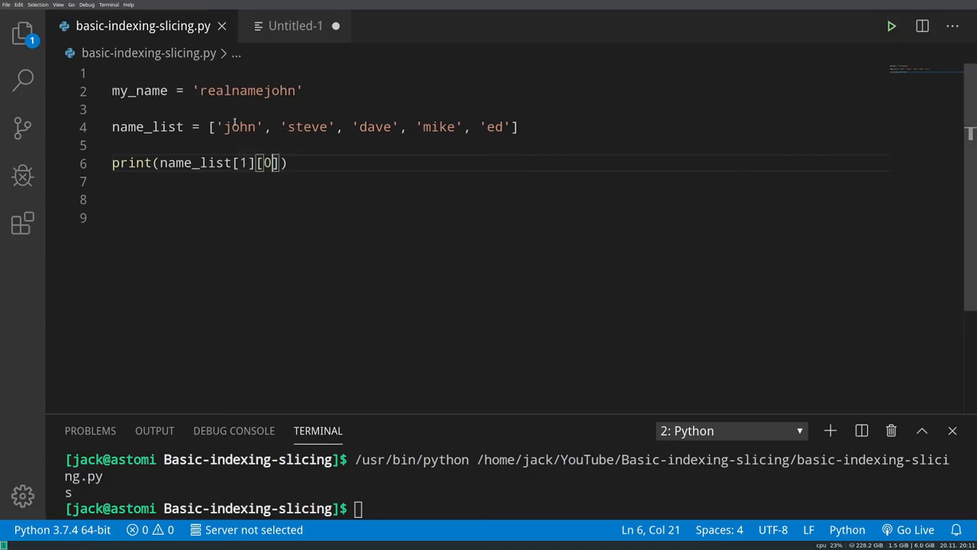
mouse_move(248, 103)
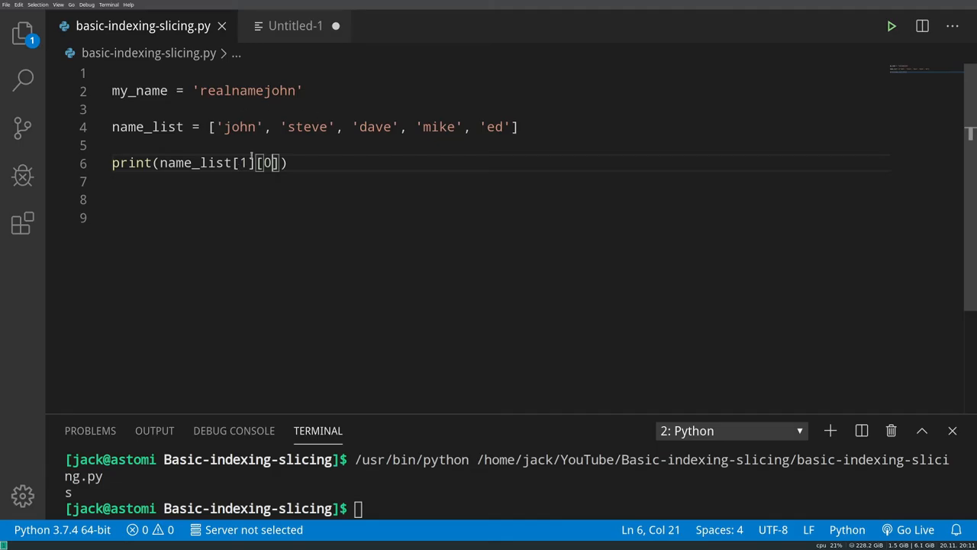
double_click(266, 162)
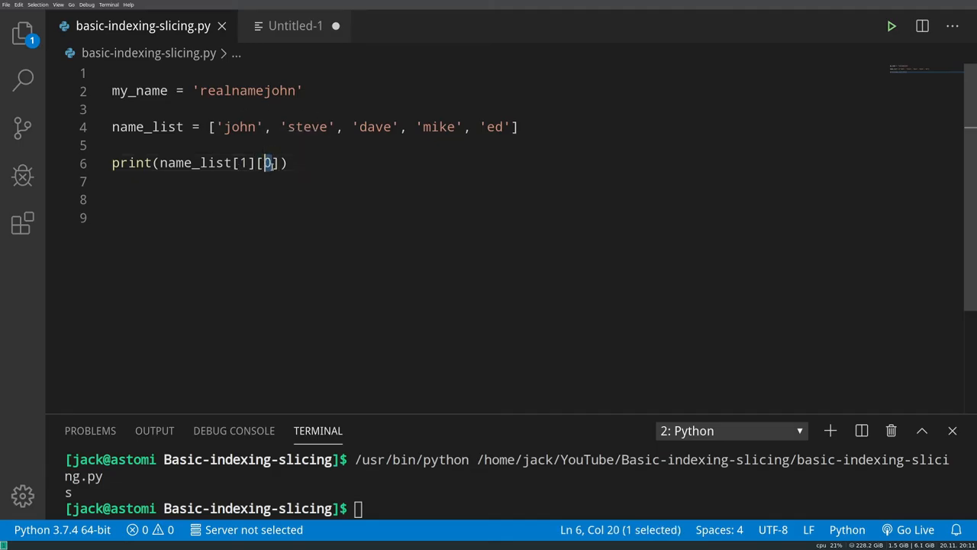
type("0")
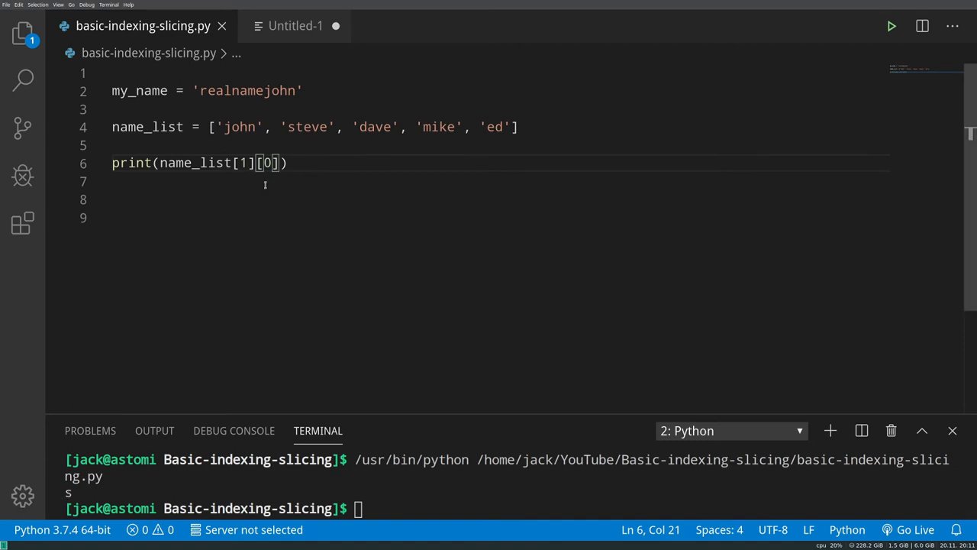
type("-1")
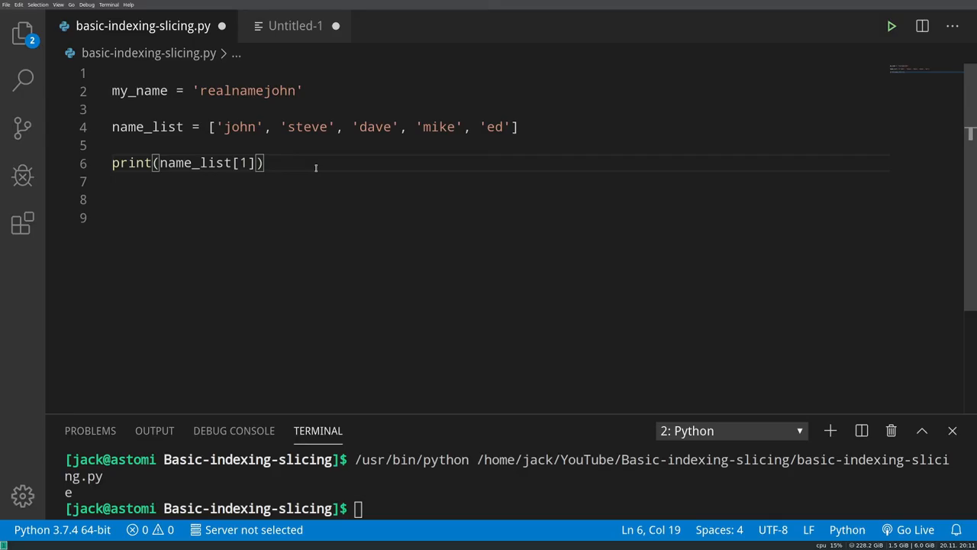
- Add a nested namelist_list and print namelist_list[0] to show the first inner list
key("Enter")
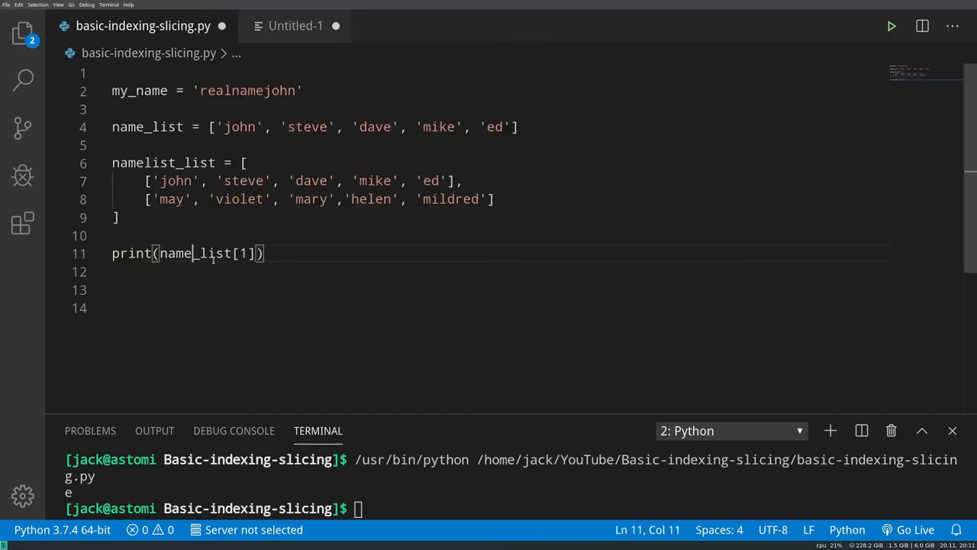
key("ctrl+a")
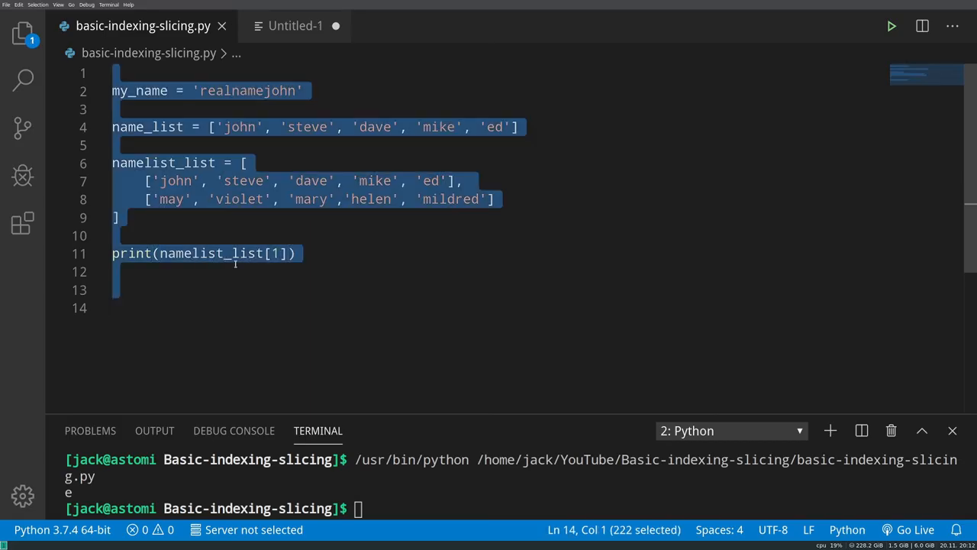
left_click(294, 253)
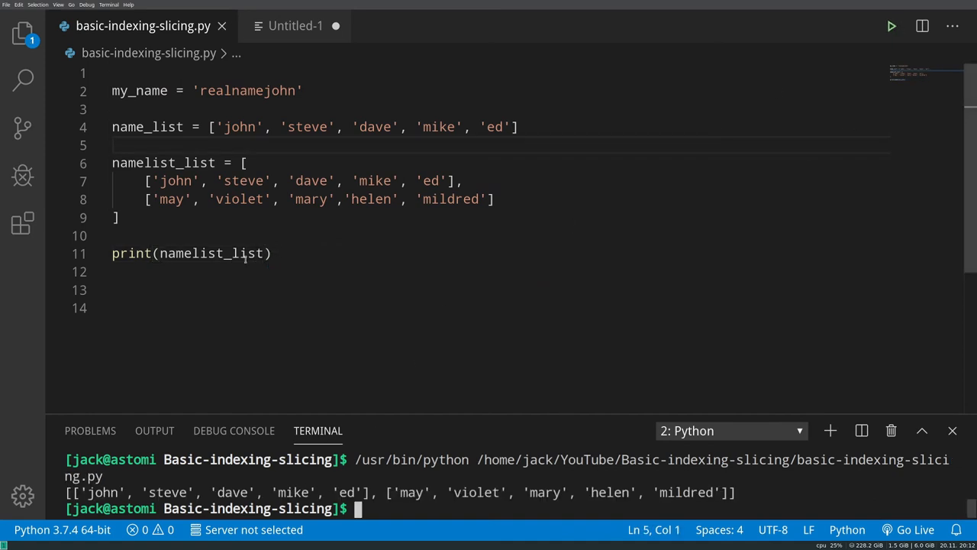
type("[]")
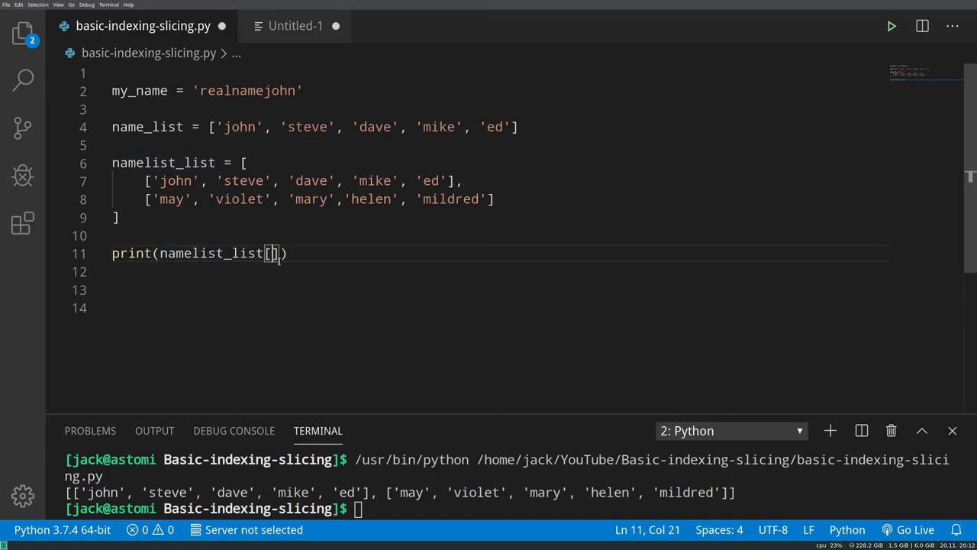
type("0")
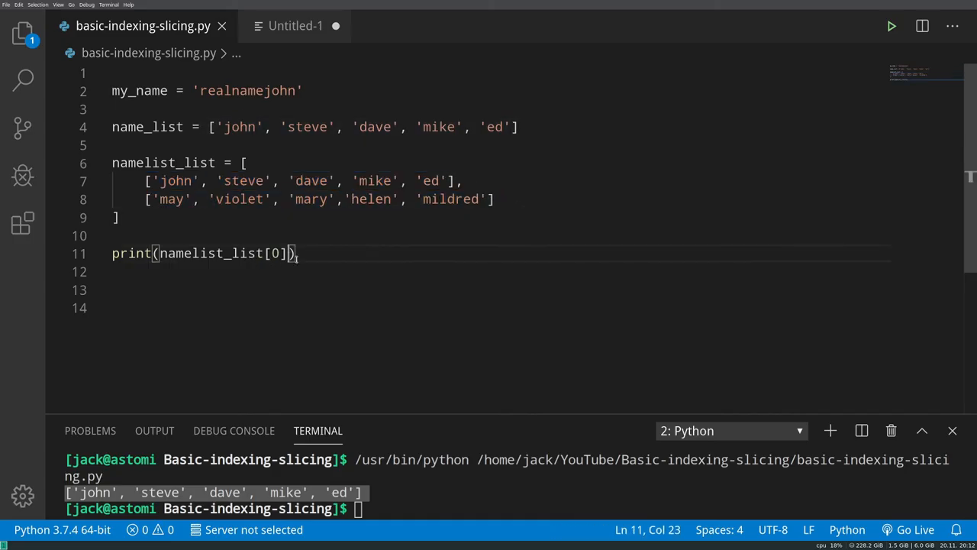
- Print namelist_list with [0][0] and [0][1][1], then drop the third index and run [0][1]
type("[")
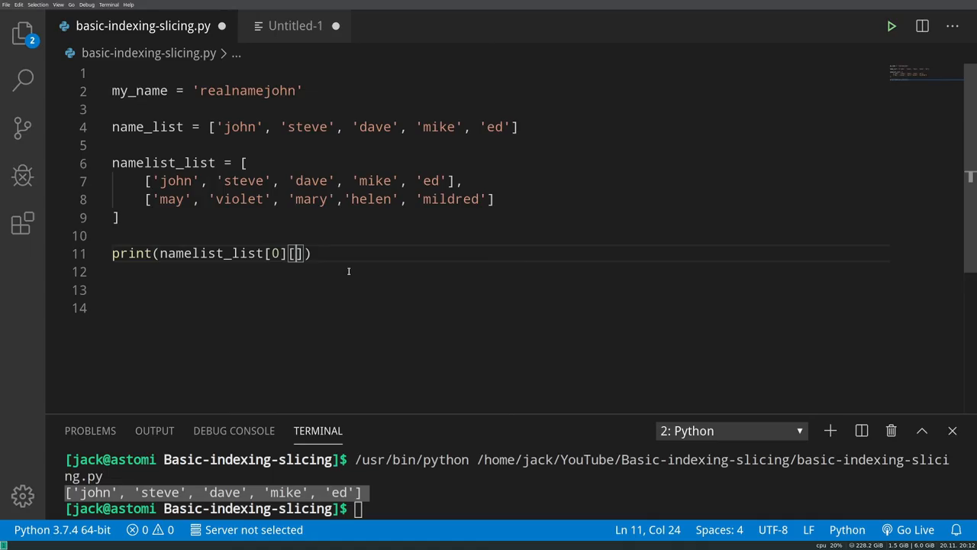
type("0")
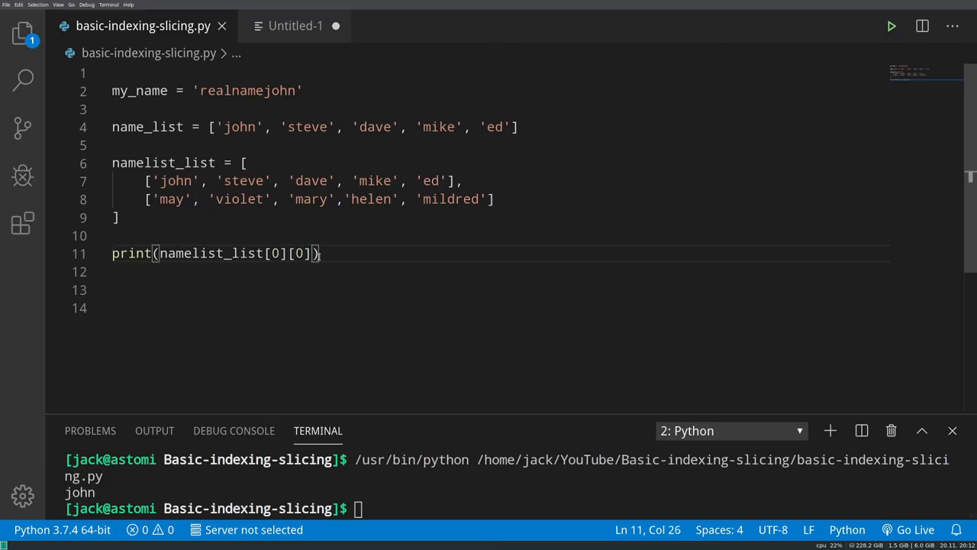
type("[0]")
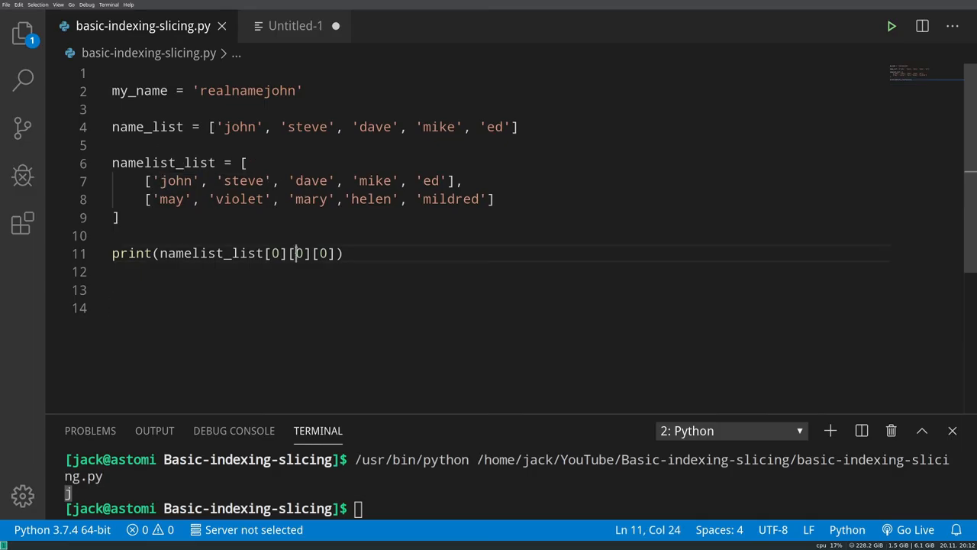
type("1]")
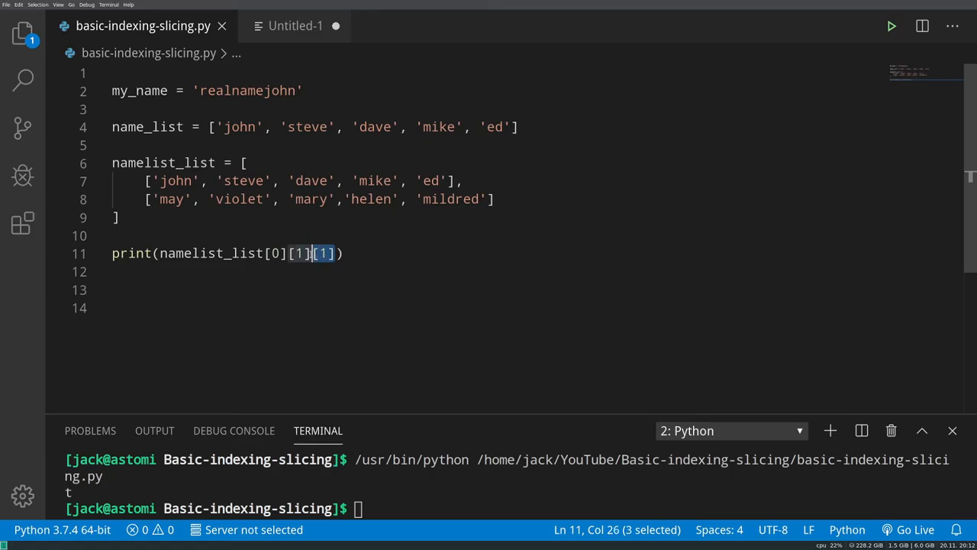
key("Delete")
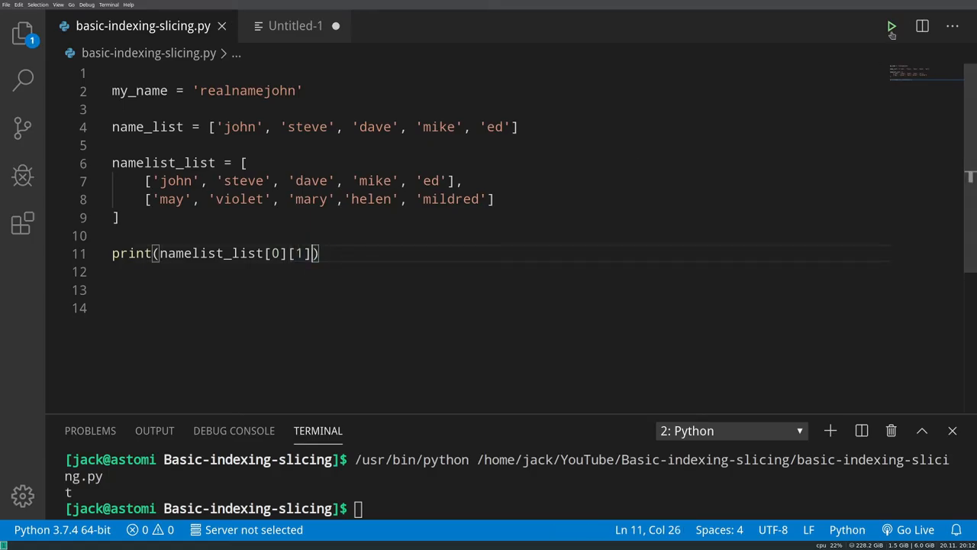
left_click(891, 26)
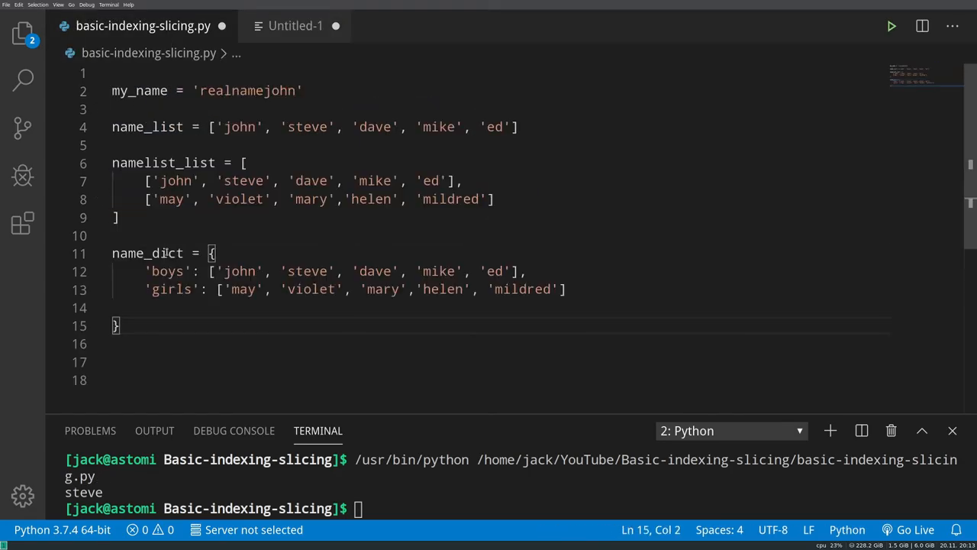
- Add print(name_dict) below the boys/girls dictionary and run it to print the full dictionary
scroll("down", 3)
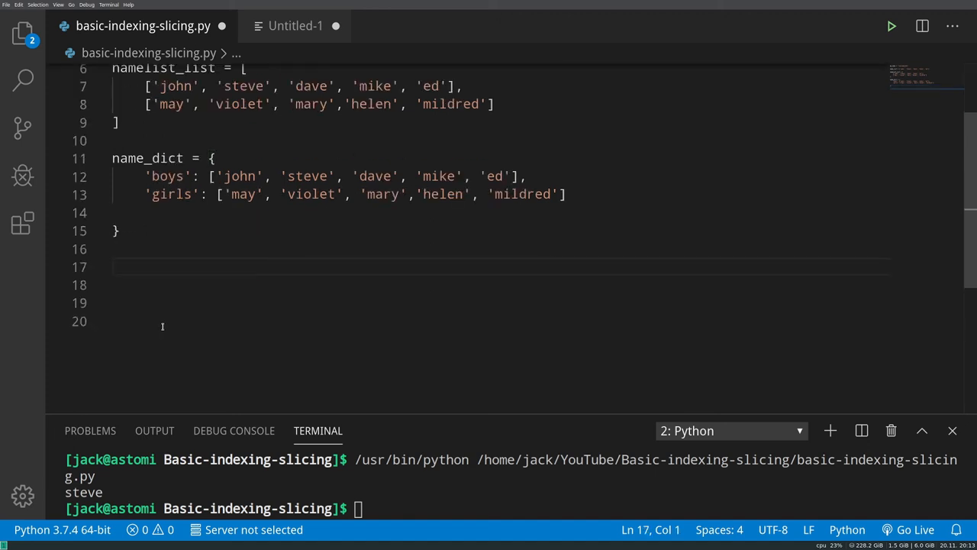
scroll("up", 3)
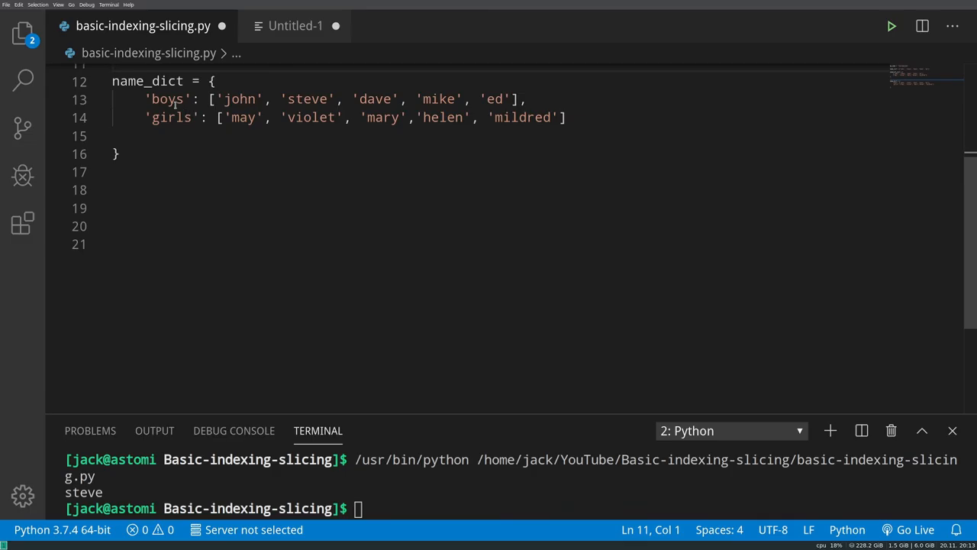
double_click(171, 117)
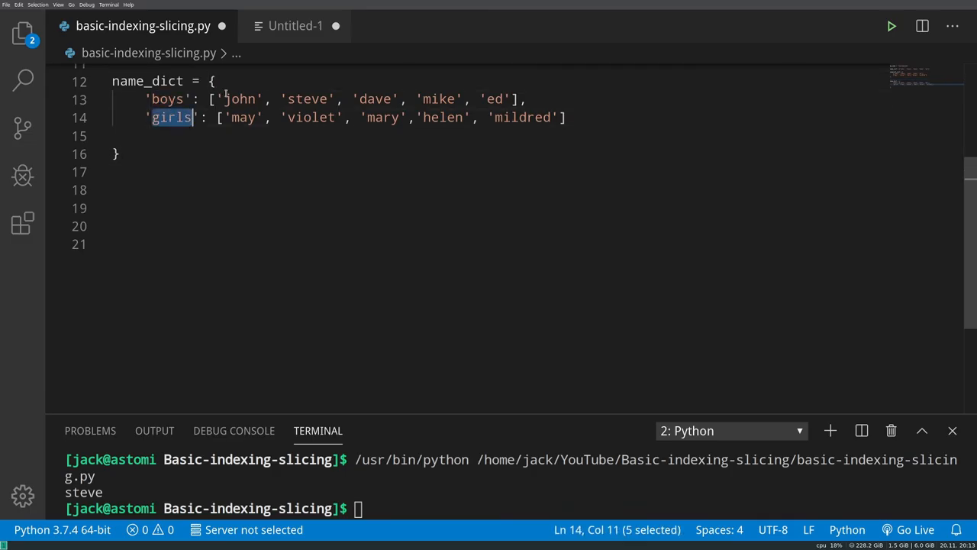
left_click(204, 178)
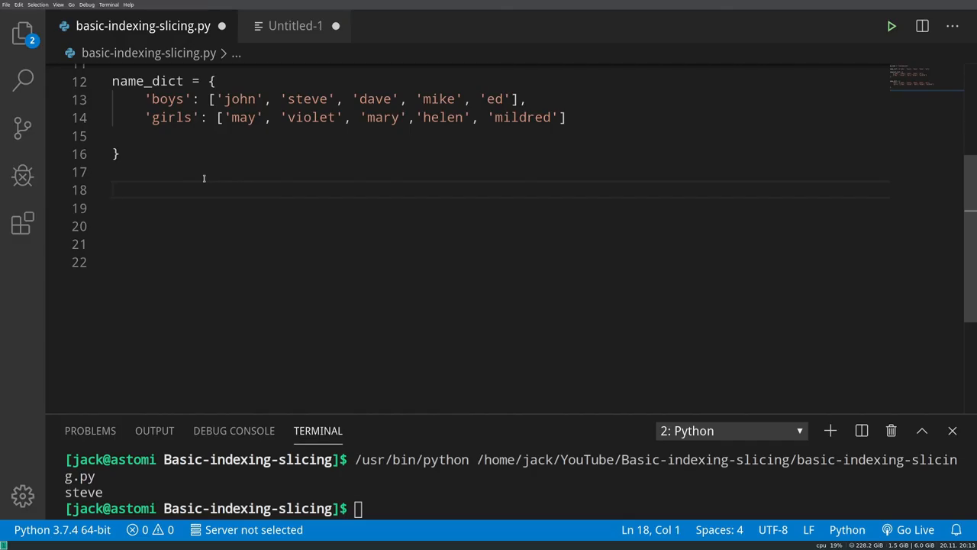
type("p")
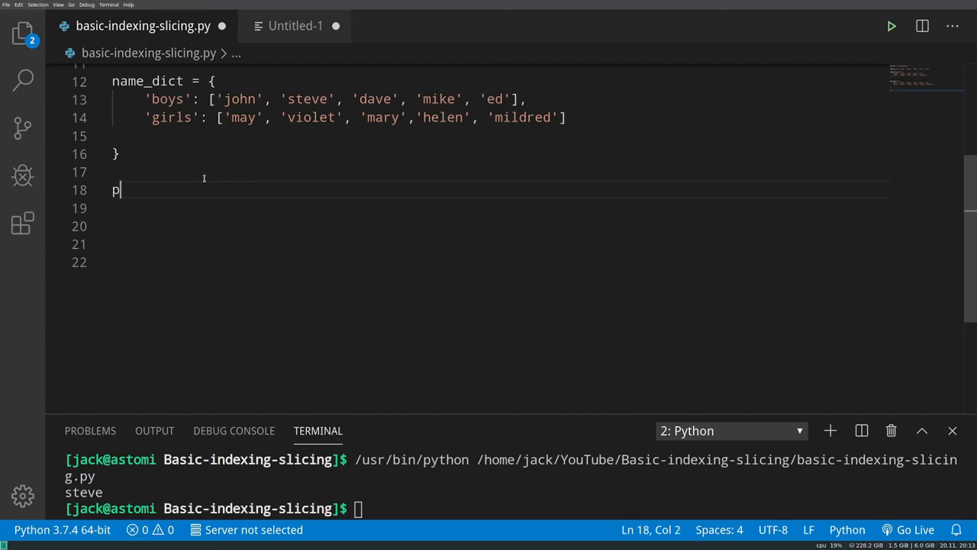
type("rint(name_dict")
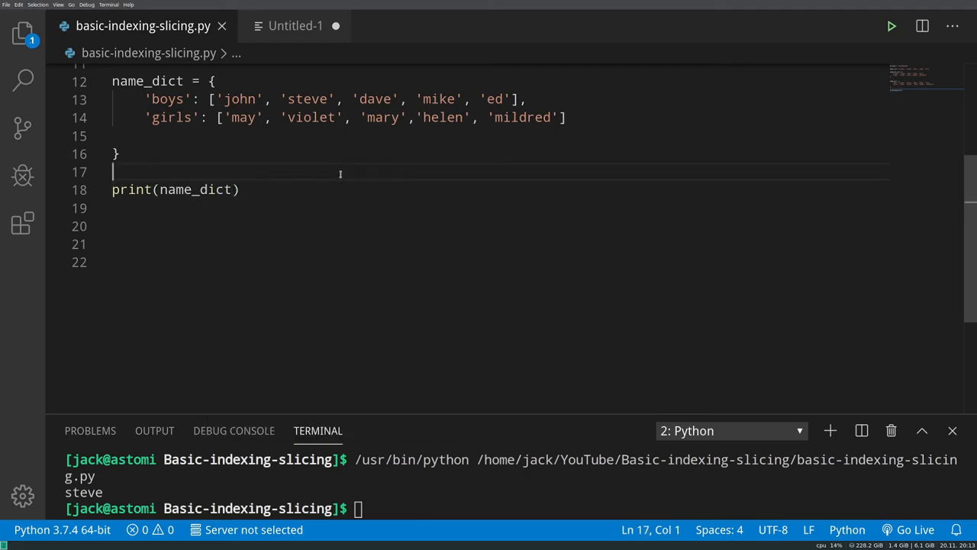
left_click(891, 26)
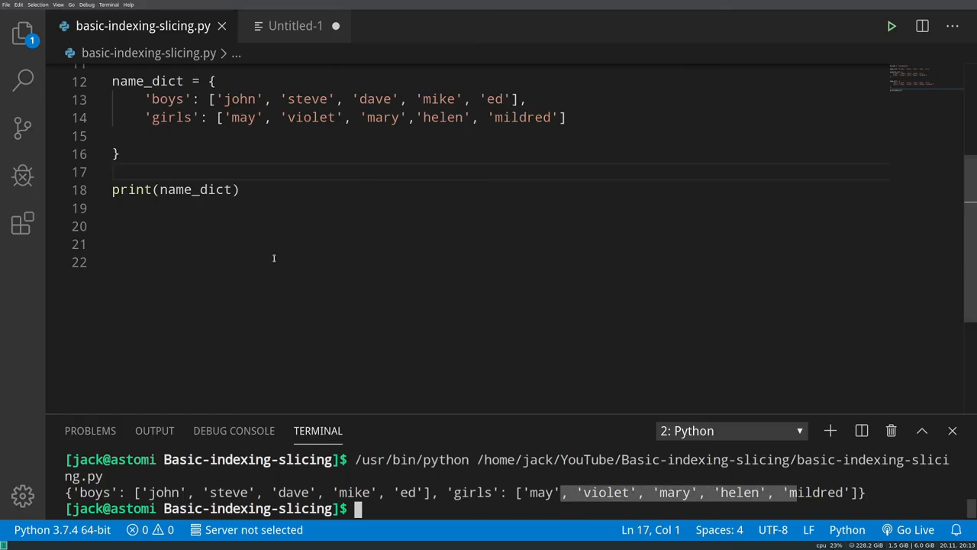
- Index name_dict with 0, triggering KeyError: 0, then change the key to 'boys'
type("[-]")
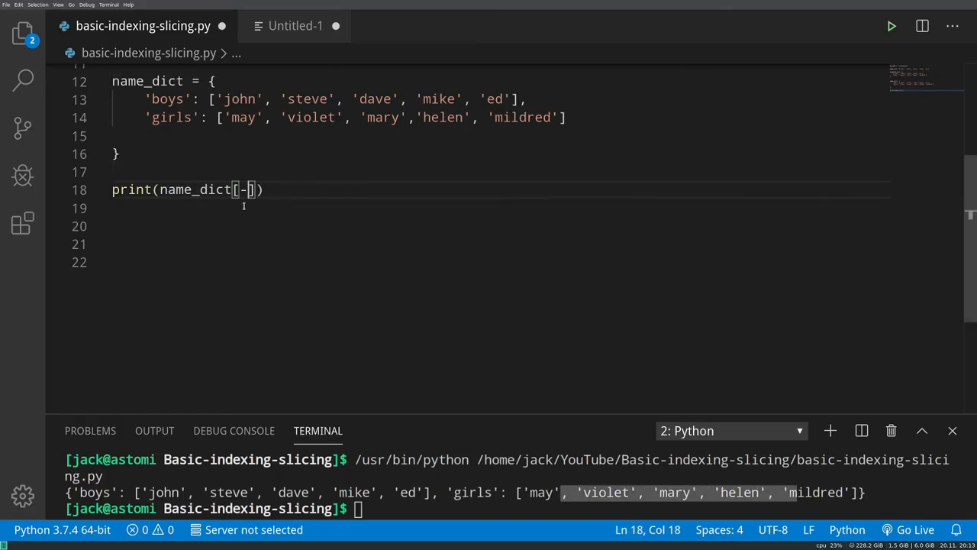
type("0")
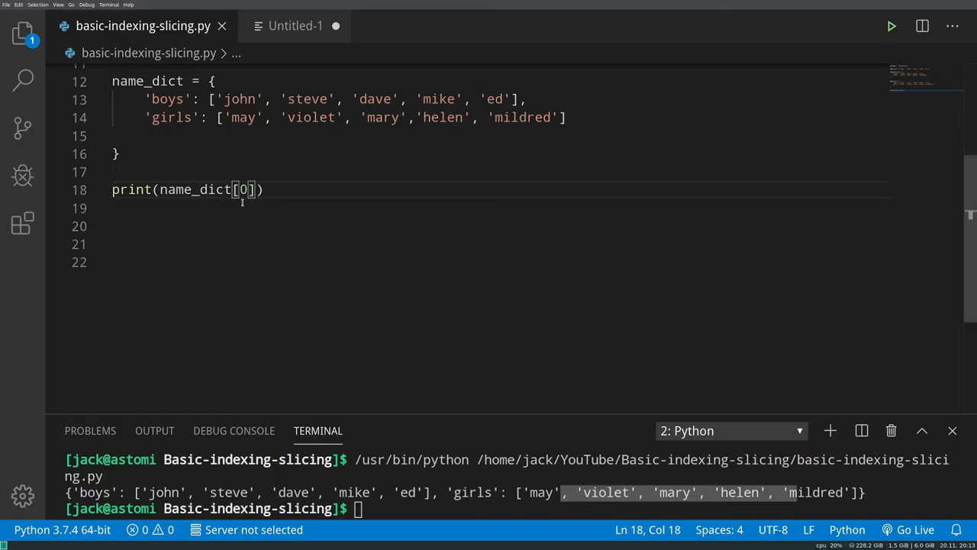
left_click(891, 26)
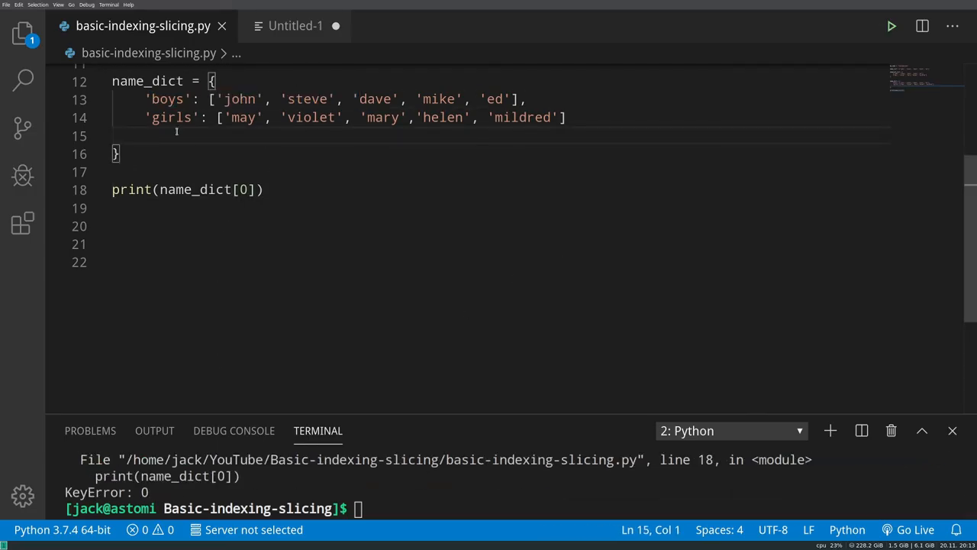
mouse_move(166, 99)
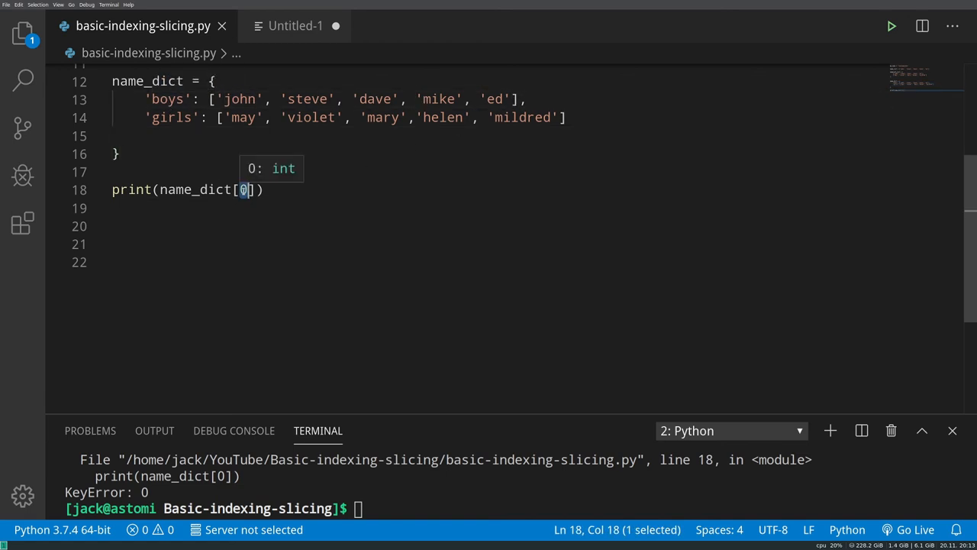
type("'boy'")
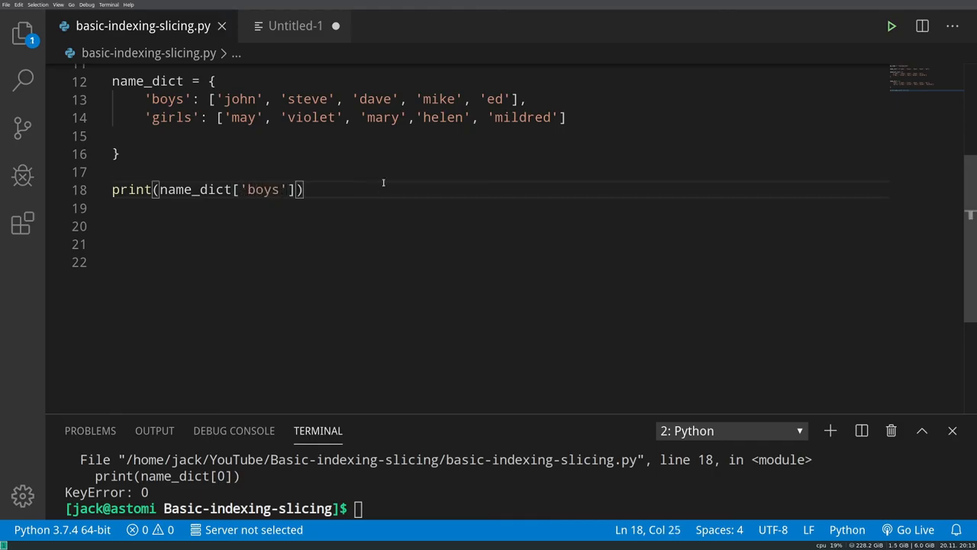
- Print name_dict['boys'], then add [0] on line 18 and rerun to print john
left_click(891, 26)
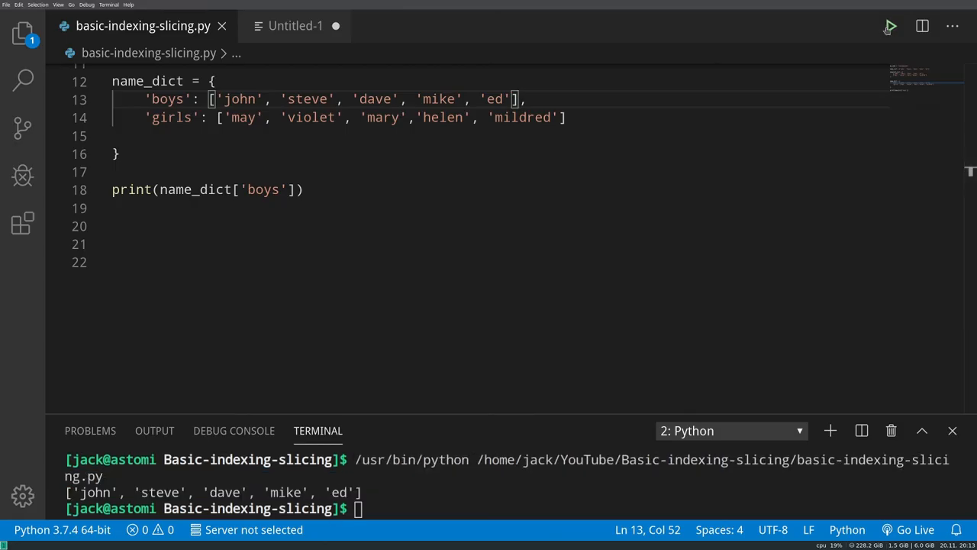
left_click(298, 190)
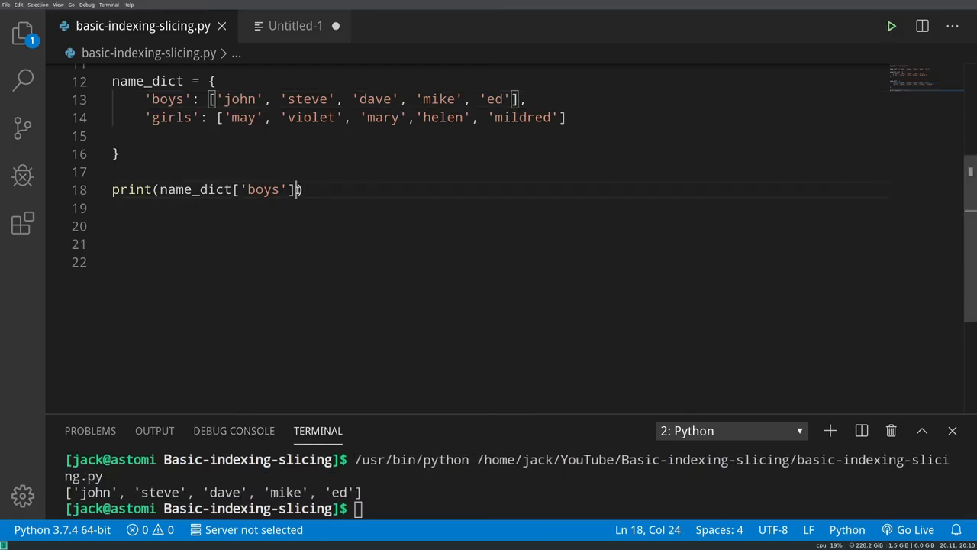
type("[]")
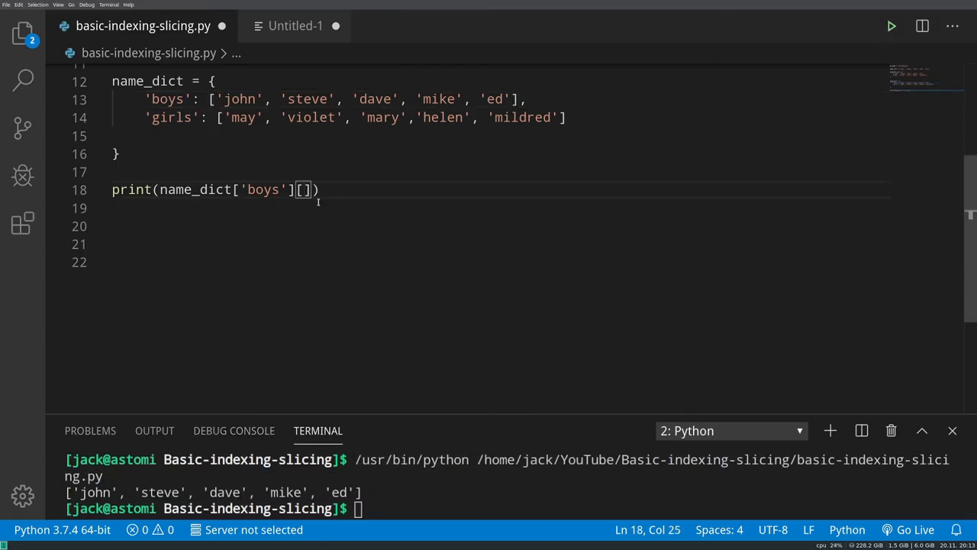
type("0")
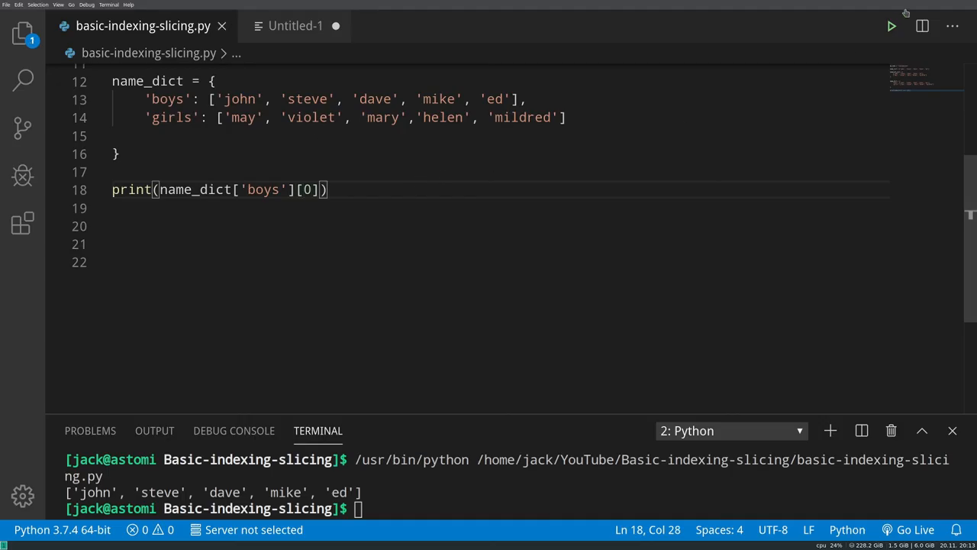
left_click(890, 26)
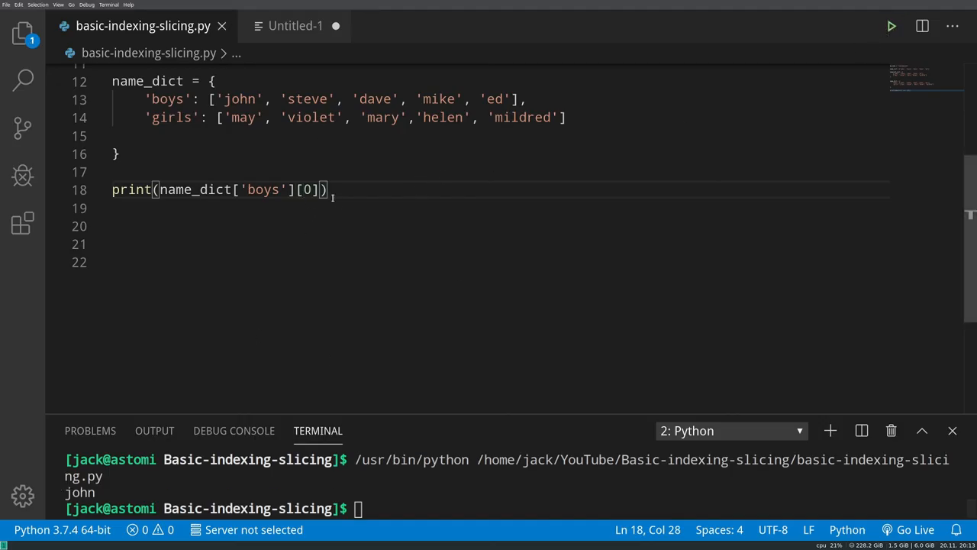